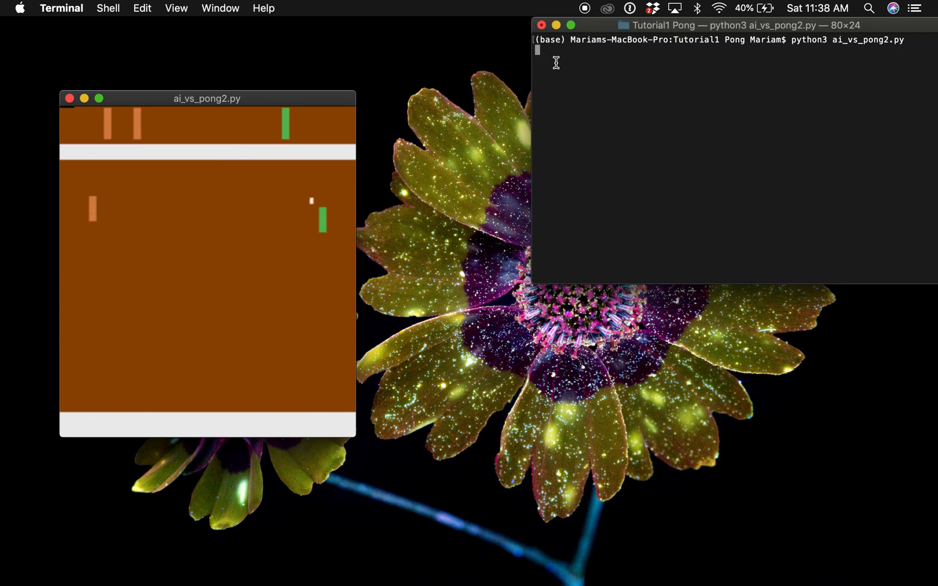
# Interrupt the running ai_vs_pong2.py script with Ctrl+C and minimize the Terminal window.
pyautogui.press('ctrl+c')
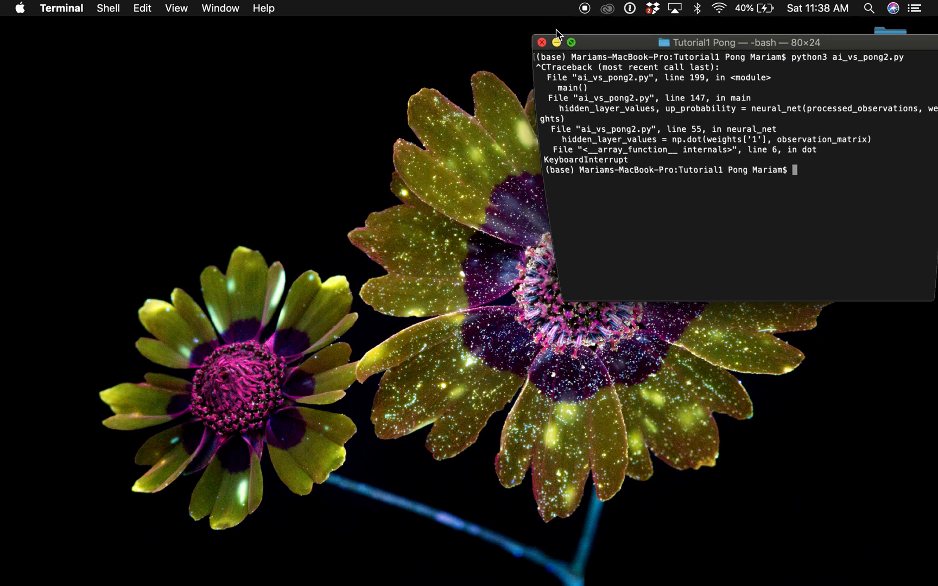
pyautogui.click(540, 42)
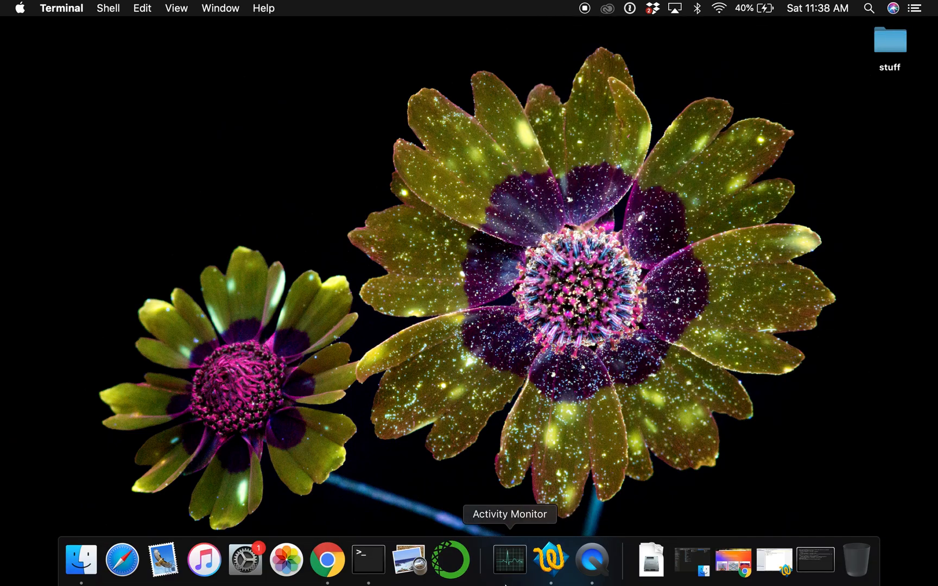
# Bring Google Chrome forward from the Dock, showing the OpenAI homepage.
pyautogui.click(347, 560)
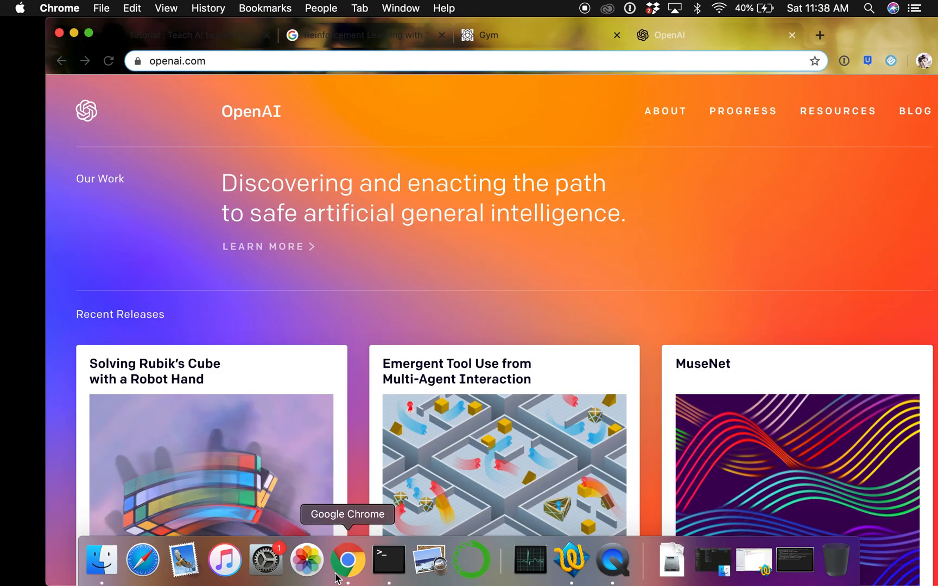
pyautogui.moveTo(717, 320)
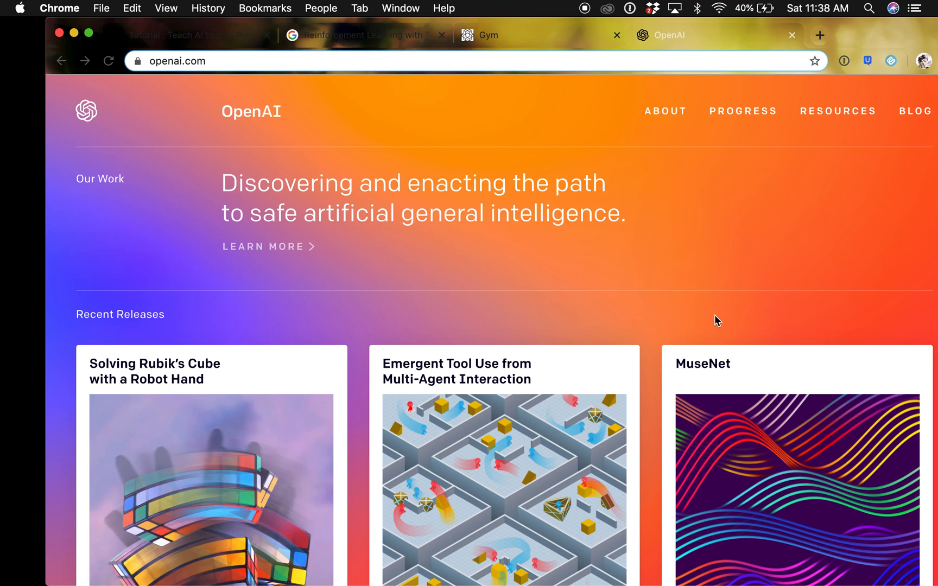
pyautogui.moveTo(560, 16)
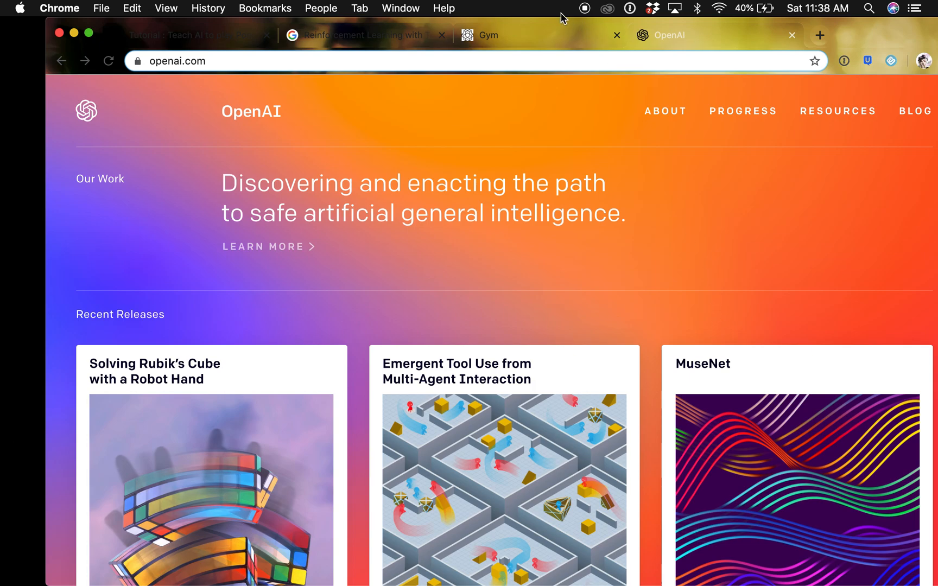
# Browse the Gym page down to its example starter code, then return to Terminal.
pyautogui.click(508, 35)
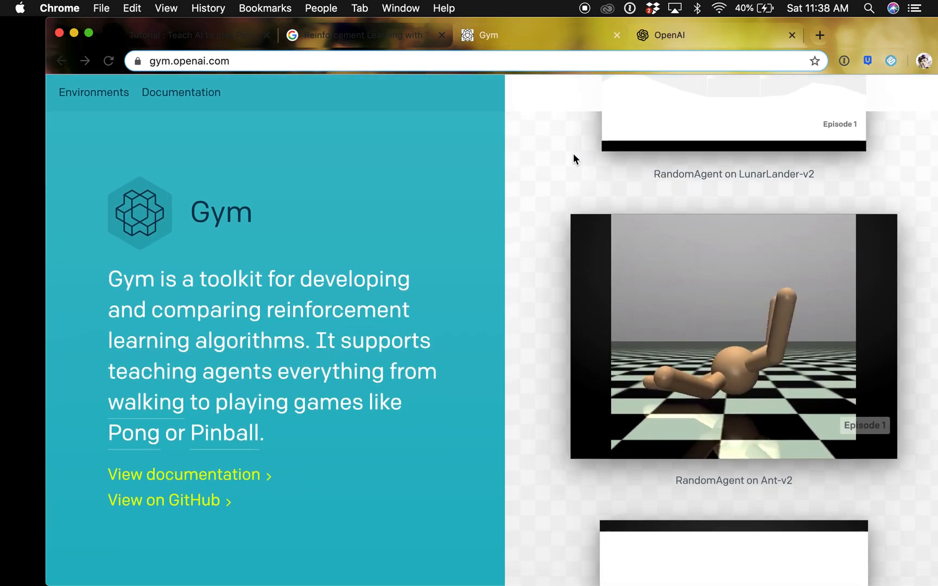
pyautogui.scroll(-3)
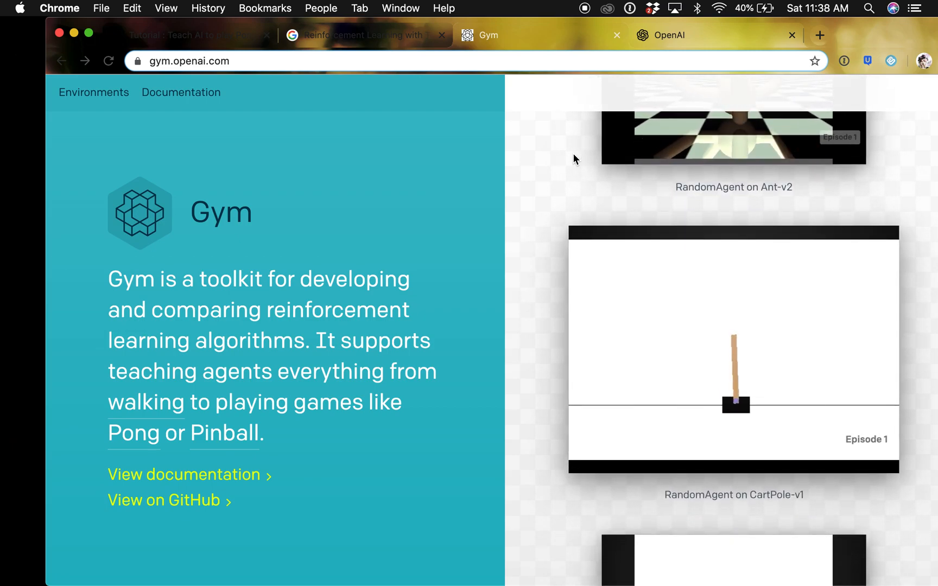
pyautogui.moveTo(510, 190)
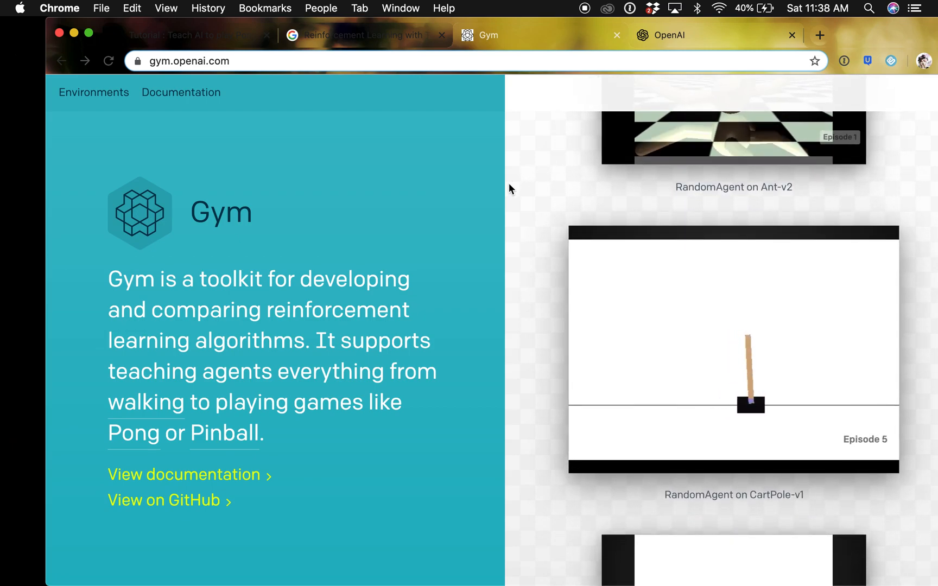
pyautogui.scroll(-3)
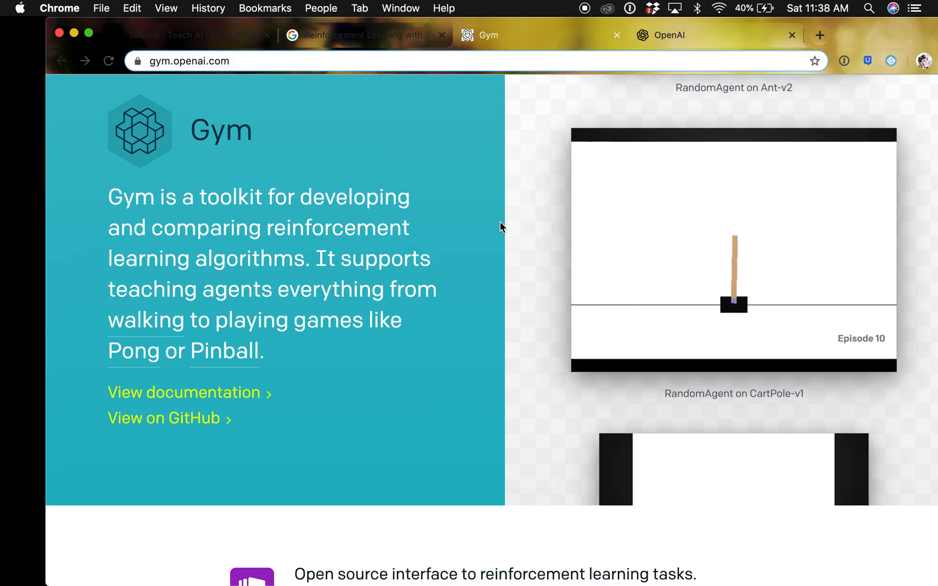
pyautogui.scroll(-3)
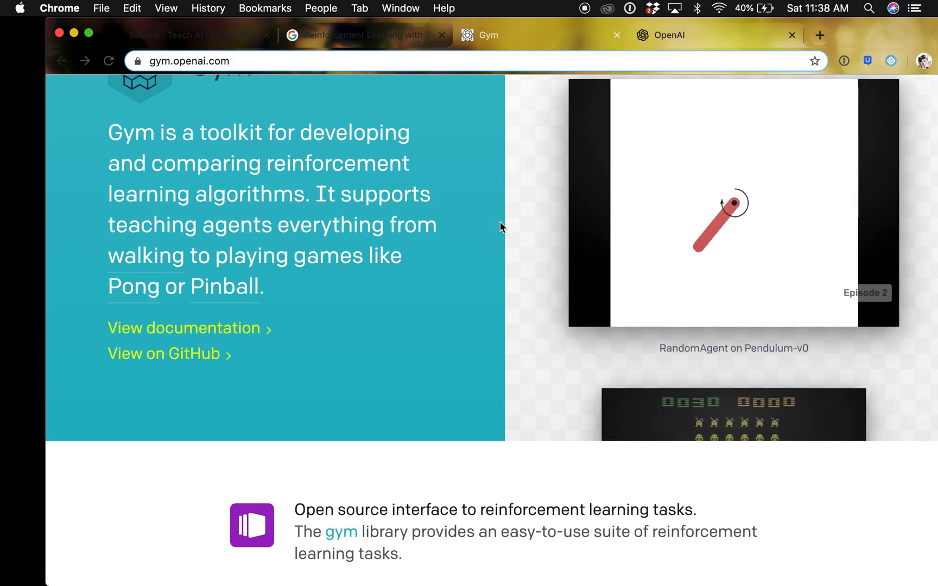
pyautogui.scroll(-3)
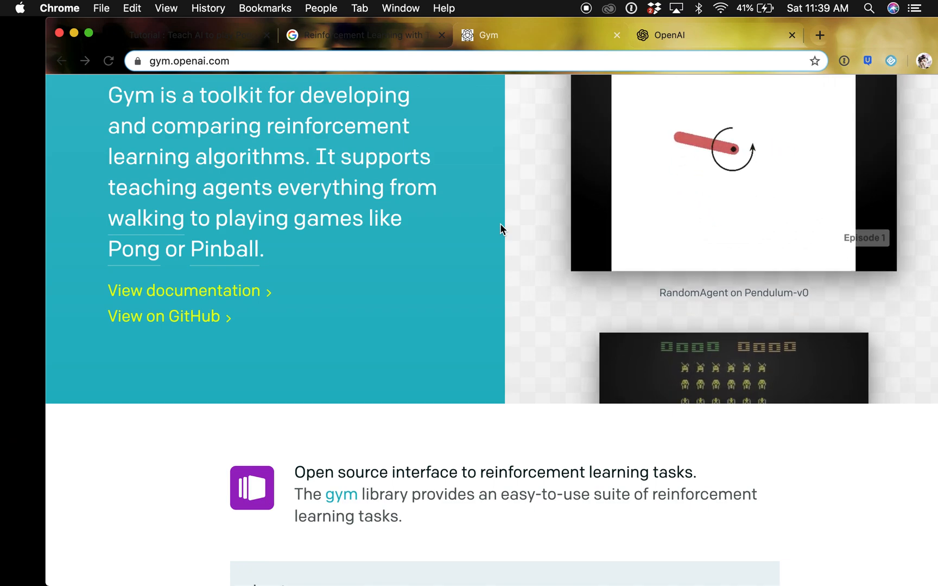
pyautogui.scroll(-3)
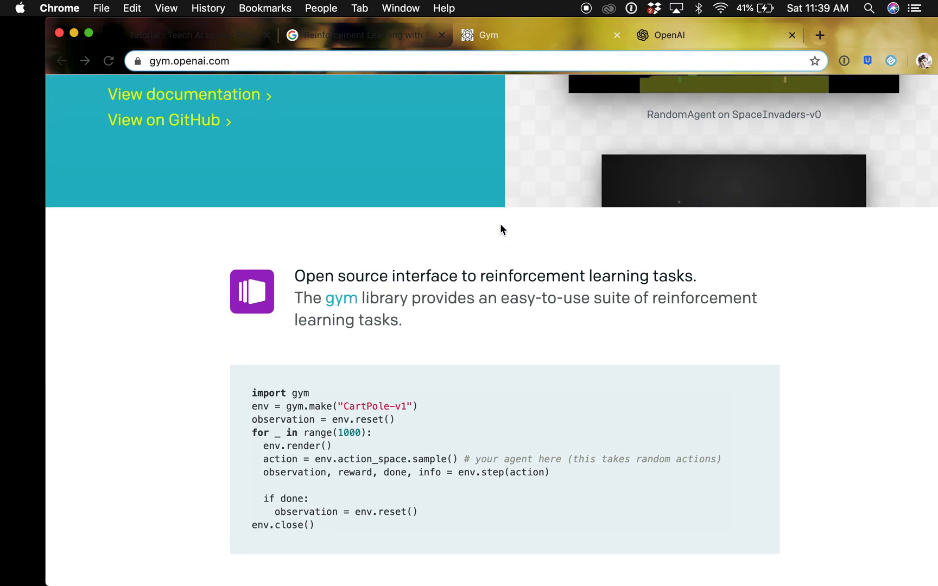
pyautogui.scroll(3)
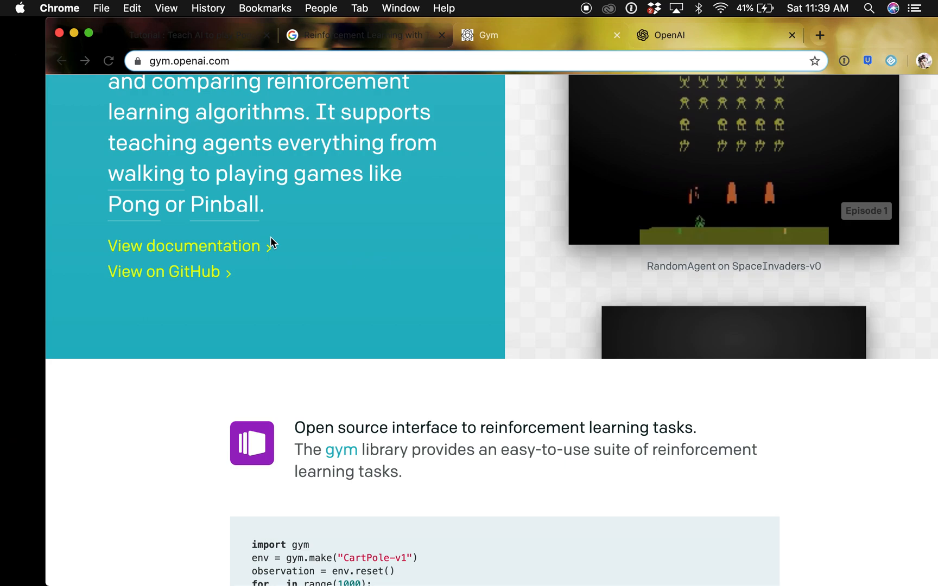
pyautogui.scroll(-3)
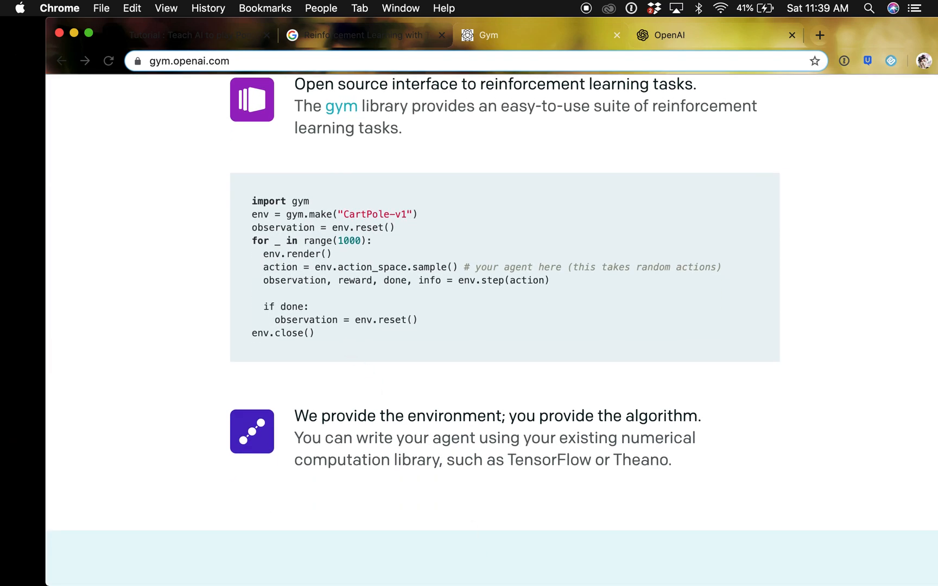
pyautogui.click(408, 564)
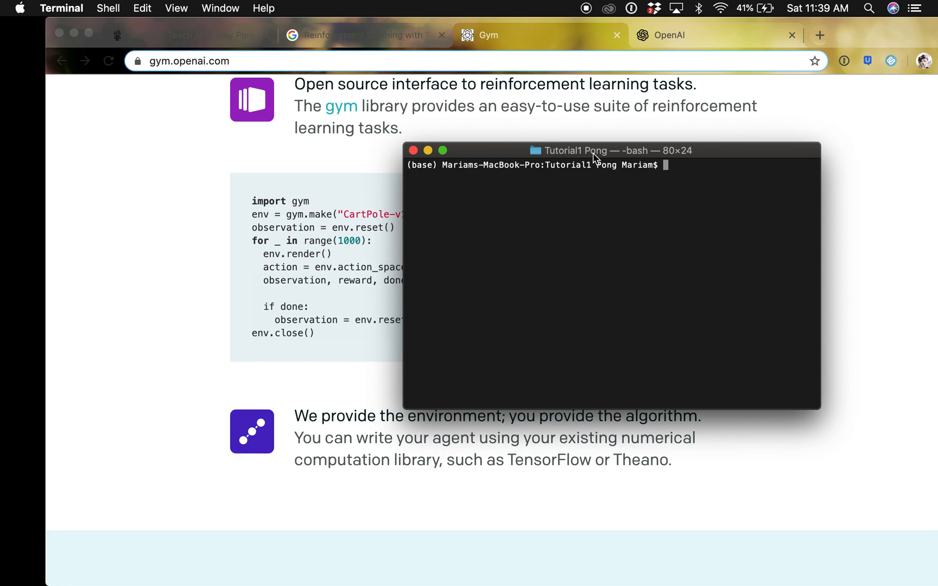
# Enter the command pip3 install gym[atari] at the Terminal prompt.
pyautogui.write('pip3 install gym[atari]')
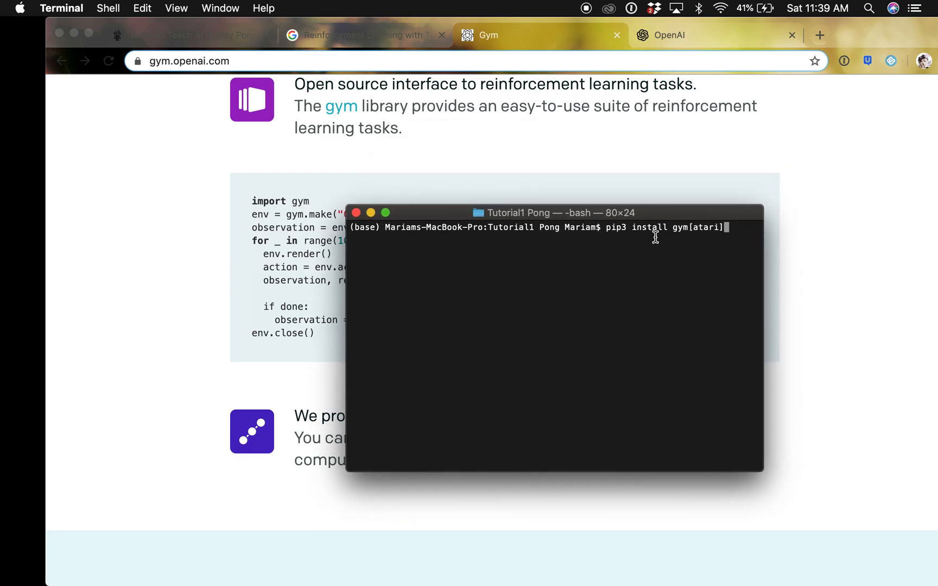
pyautogui.moveTo(683, 243)
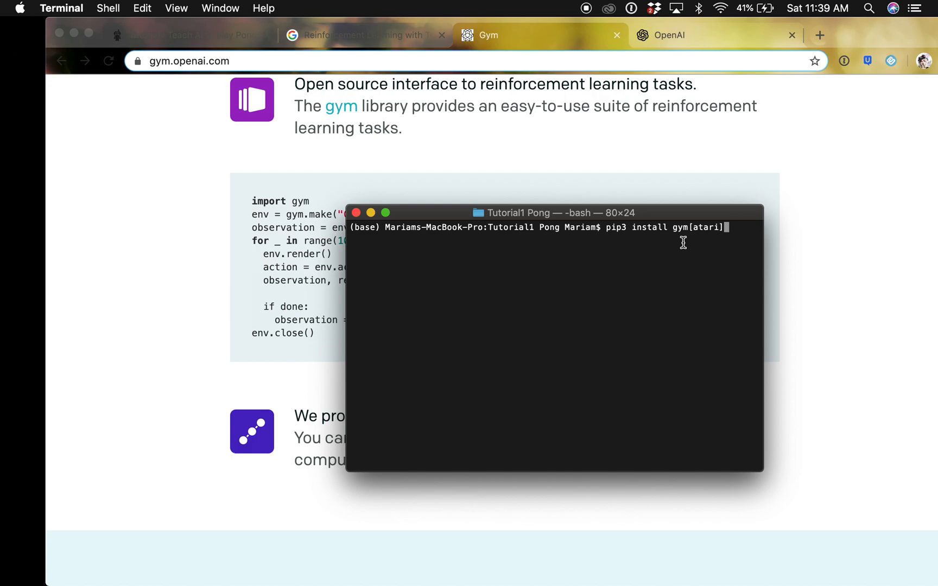
pyautogui.moveTo(418, 218)
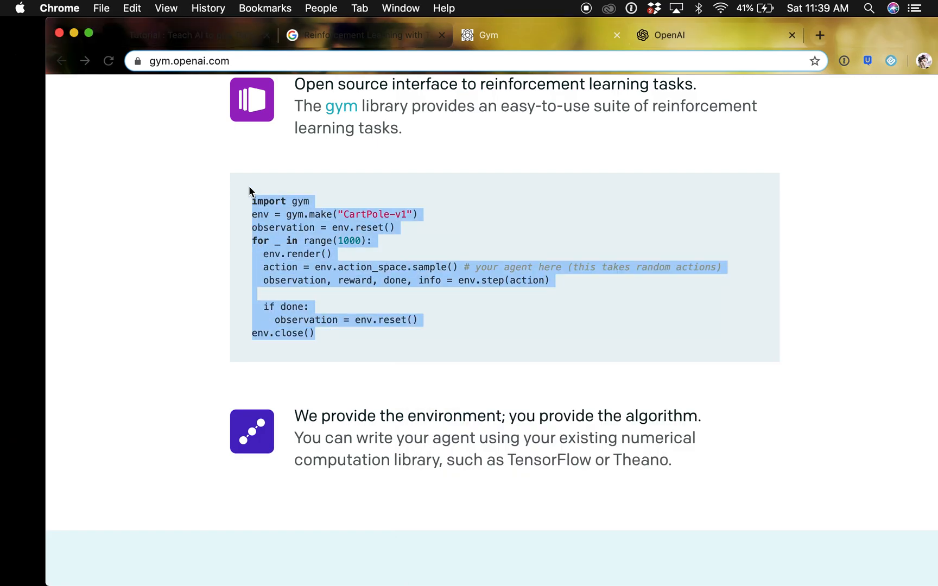
pyautogui.moveTo(408, 559)
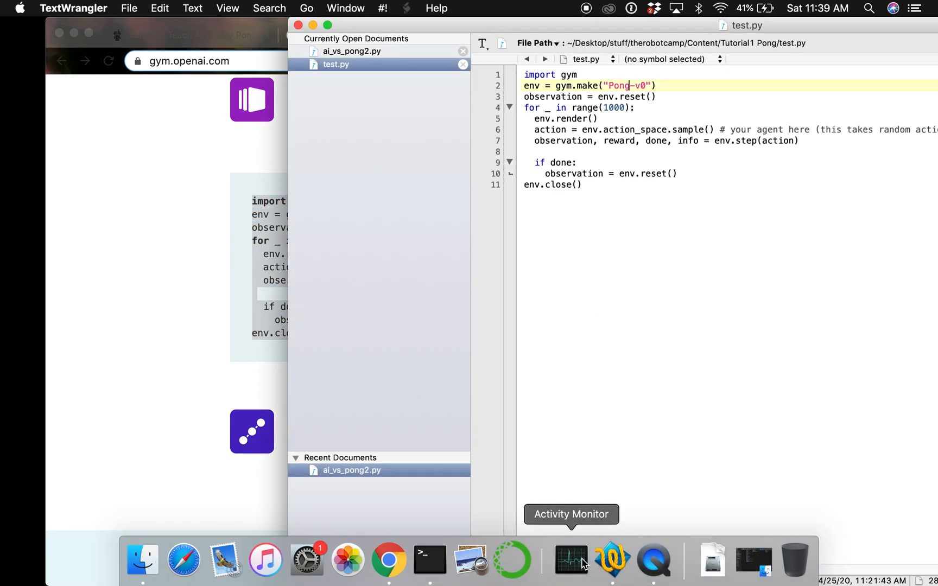
# Replace test.py's code with the Gym example creating the CartPole-v1 environment, then return to Terminal.
pyautogui.click(581, 185)
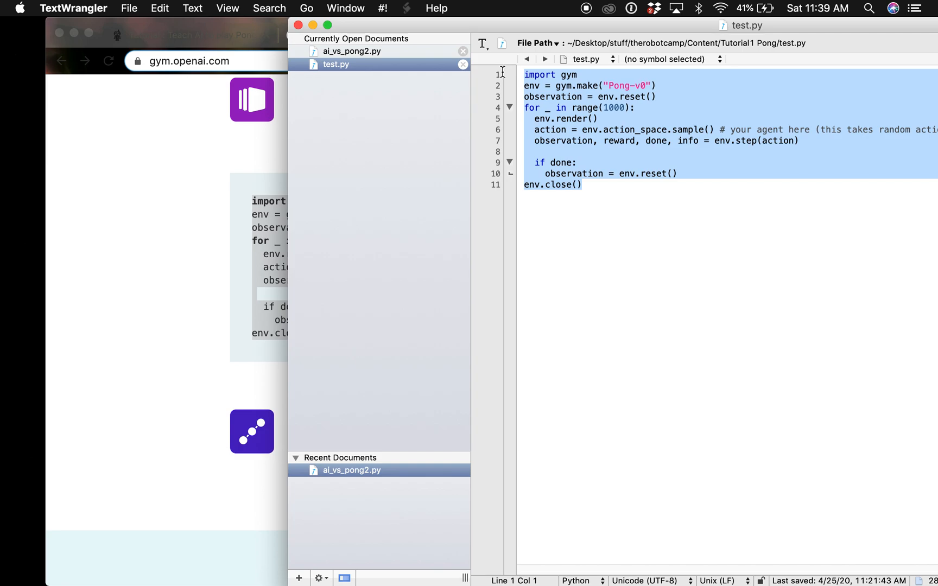
pyautogui.write('CartPole-v1')
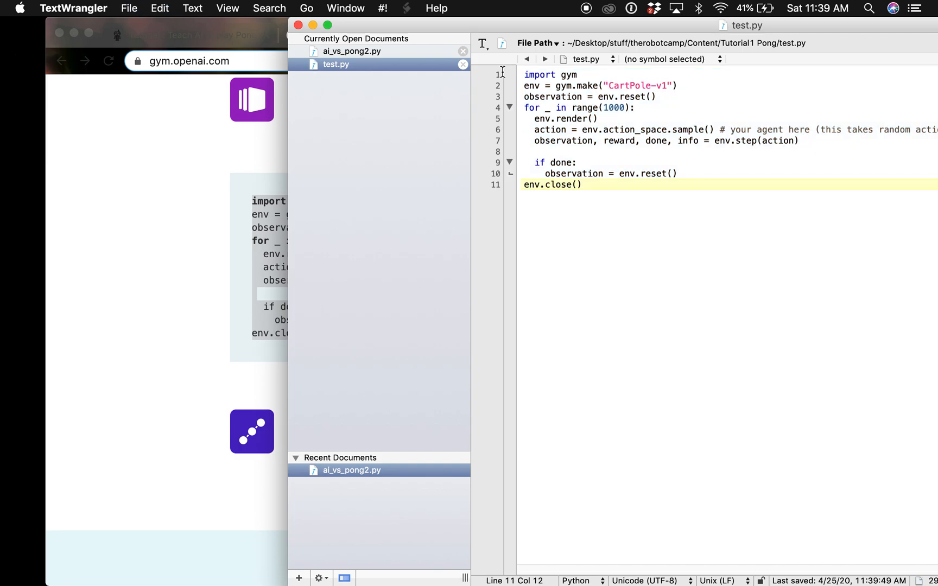
pyautogui.moveTo(470, 560)
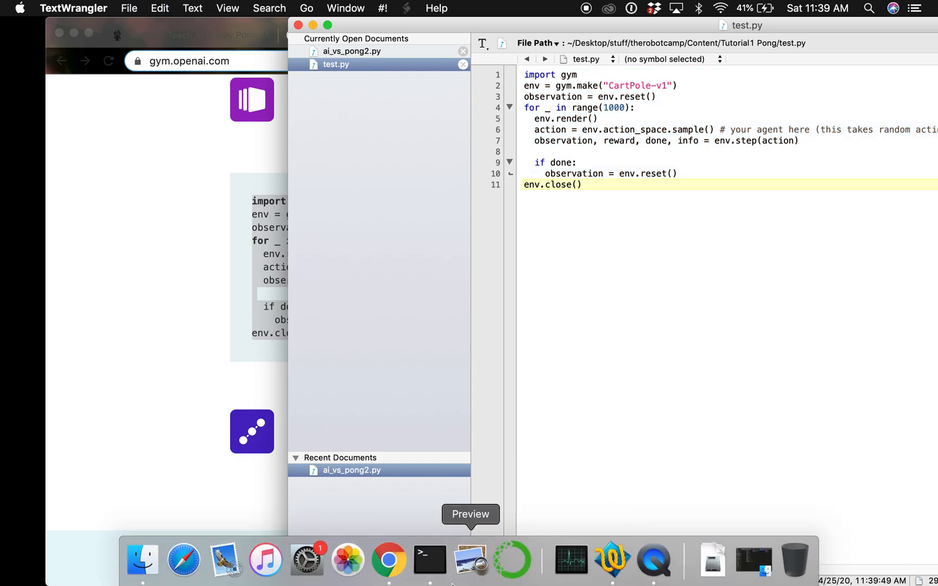
pyautogui.click(429, 560)
pyautogui.write('pyt')
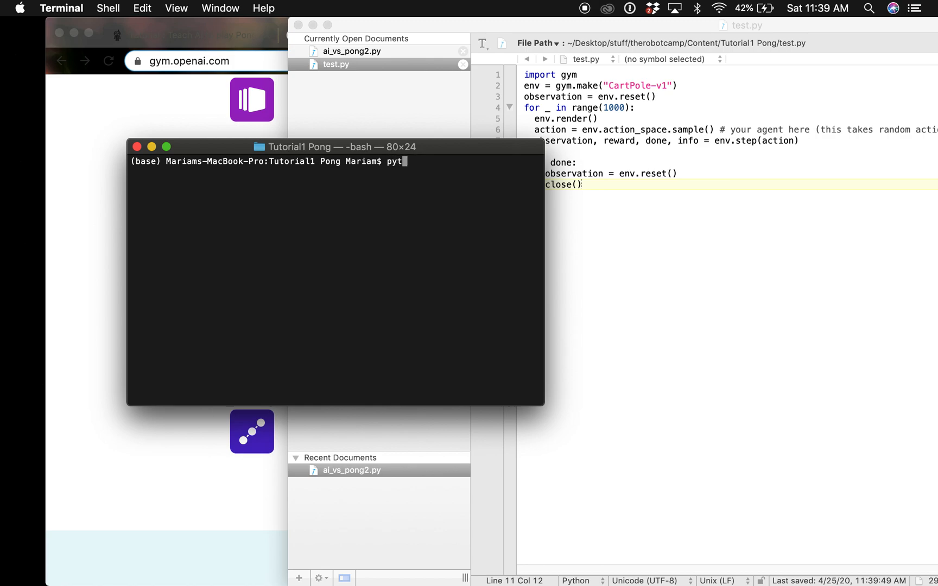
# Run python3 test.py to watch the CartPole simulation, then close its window.
pyautogui.write('hon3')
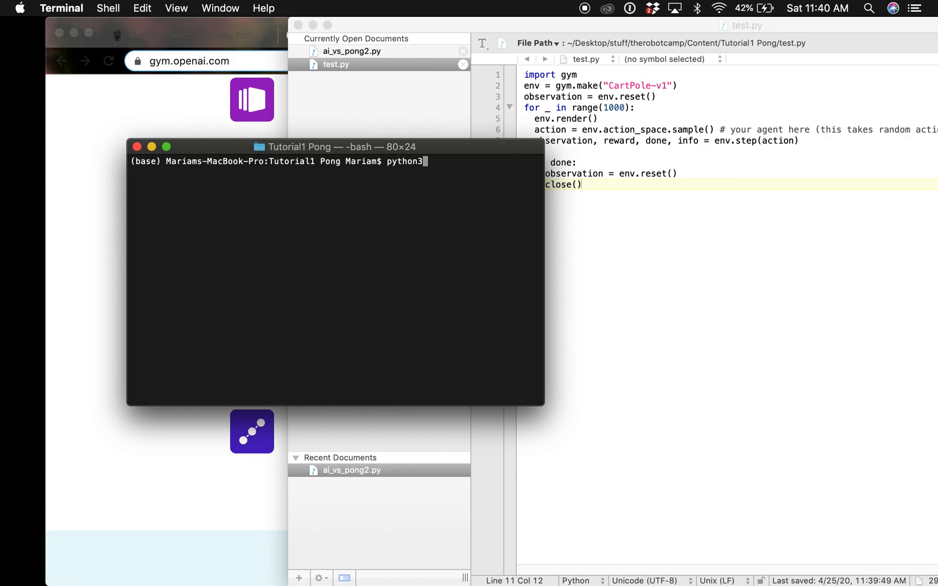
pyautogui.write('te')
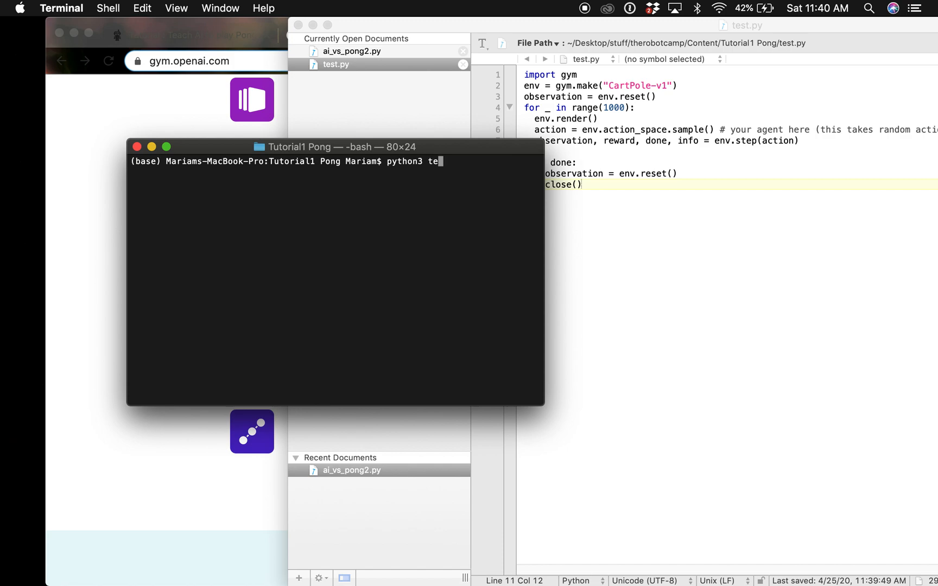
pyautogui.write('st.py')
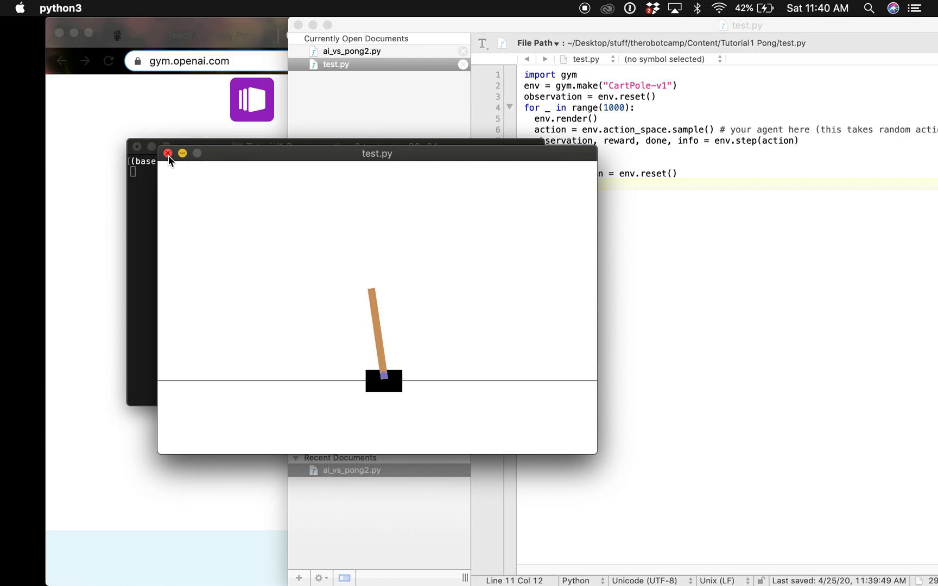
pyautogui.click(168, 155)
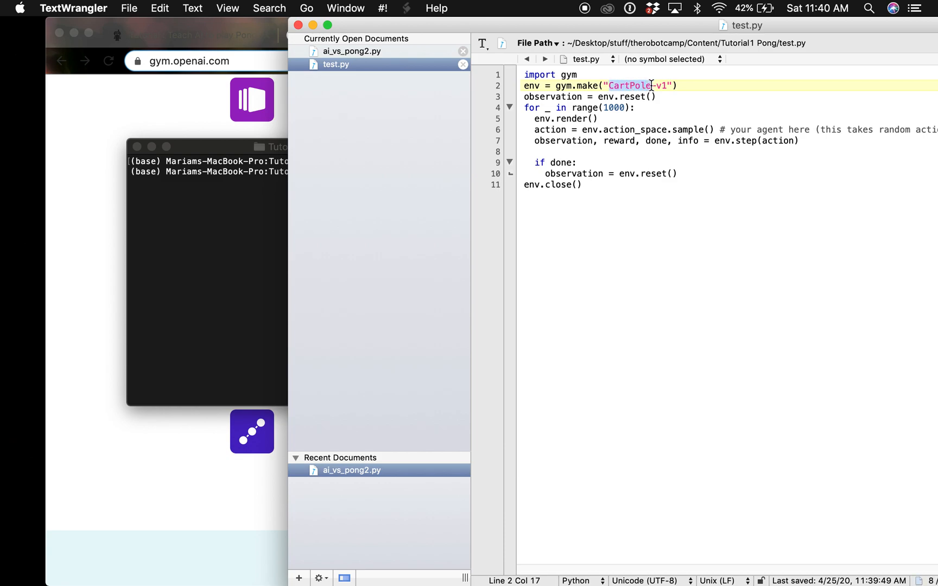
# Change test.py back to the Pong-v0 environment and switch to ai_vs_pong2.py.
pyautogui.write('Pong')
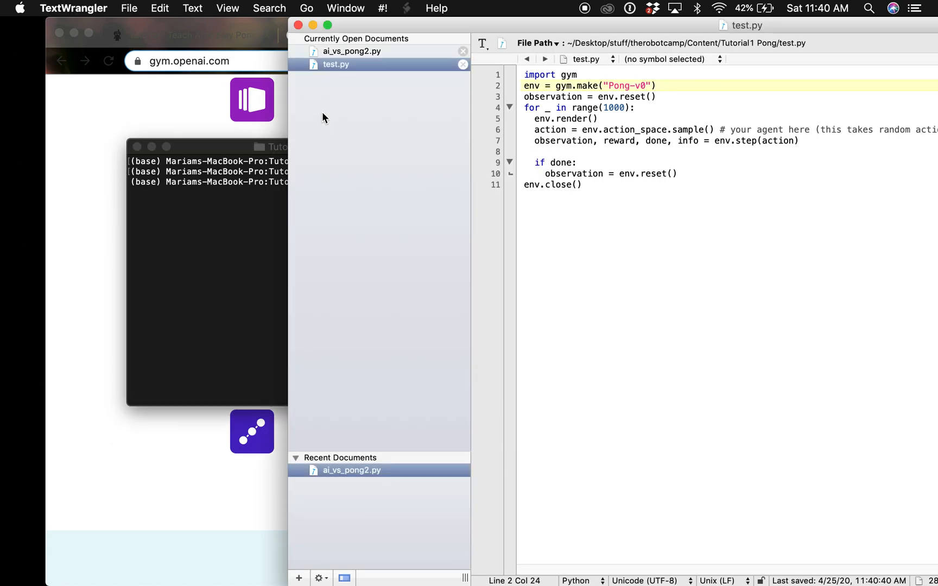
pyautogui.click(353, 51)
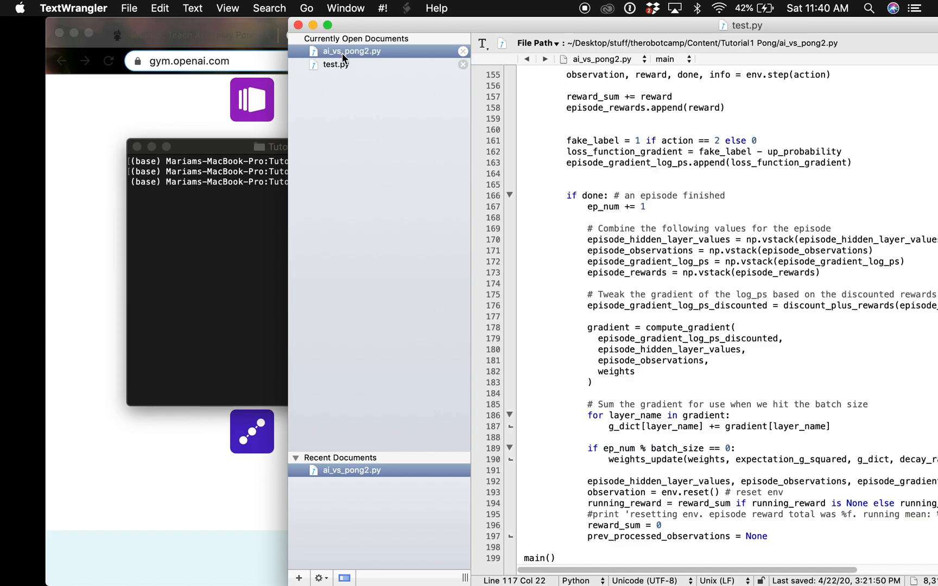
# Leave ai_vs_pong2.py and bring Chrome's Teach AI to play Pong tutorial to the front.
pyautogui.click(353, 51)
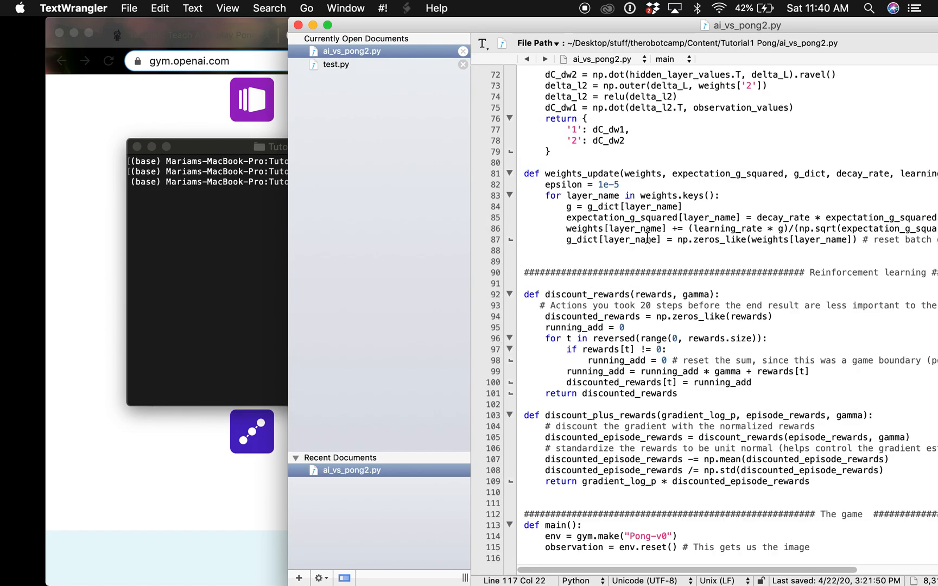
pyautogui.scroll(3)
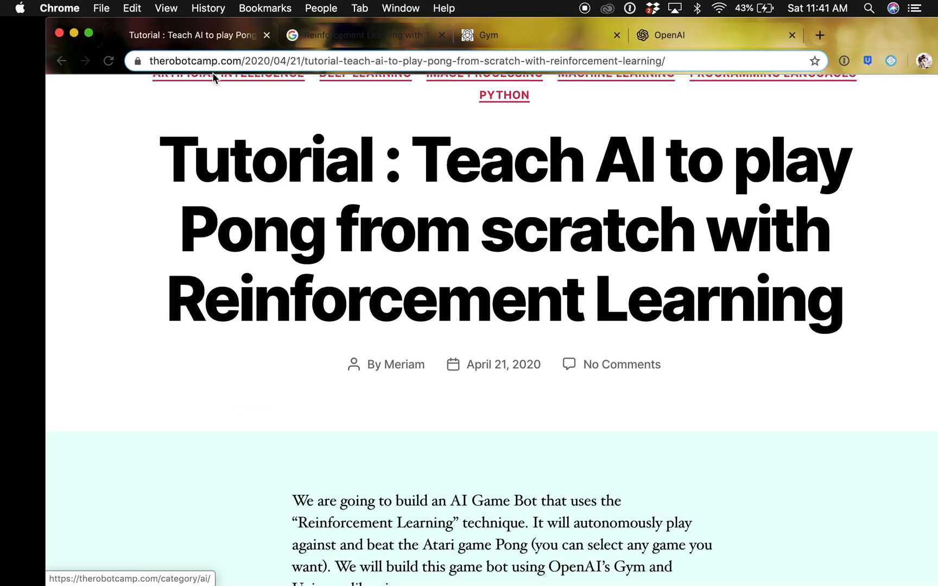
pyautogui.moveTo(275, 242)
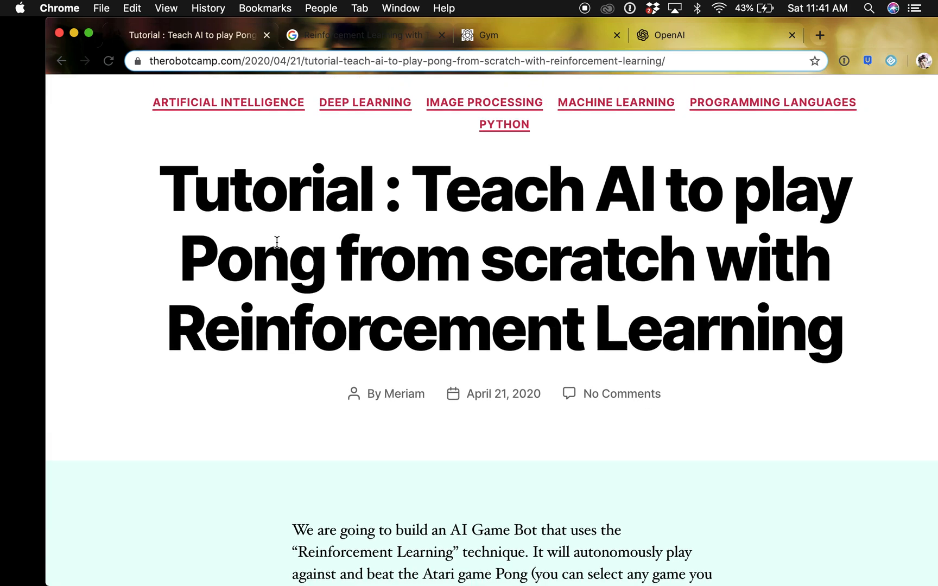
# Read down the Pong tutorial to its entire code listing, then return to ai_vs_pong2.py.
pyautogui.scroll(-3)
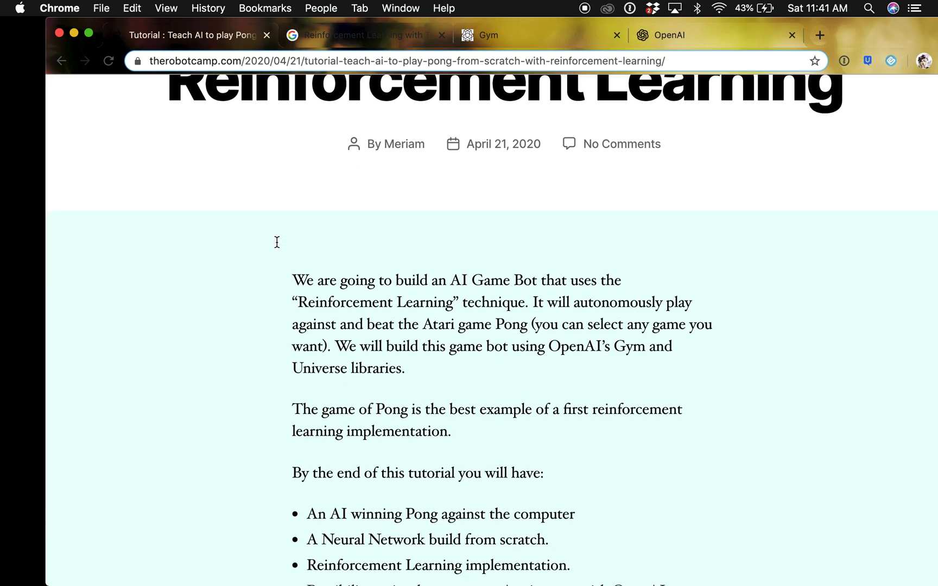
pyautogui.scroll(-3)
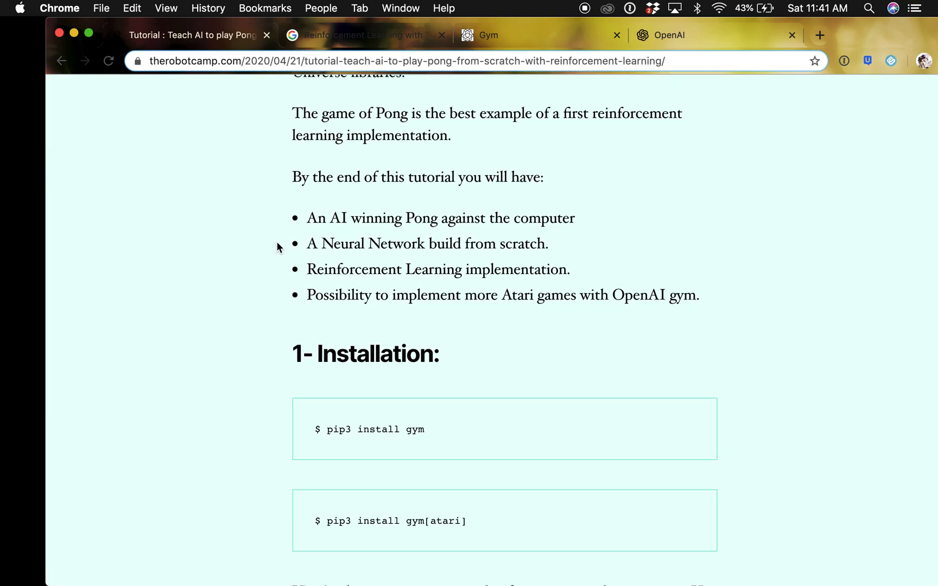
pyautogui.scroll(-3)
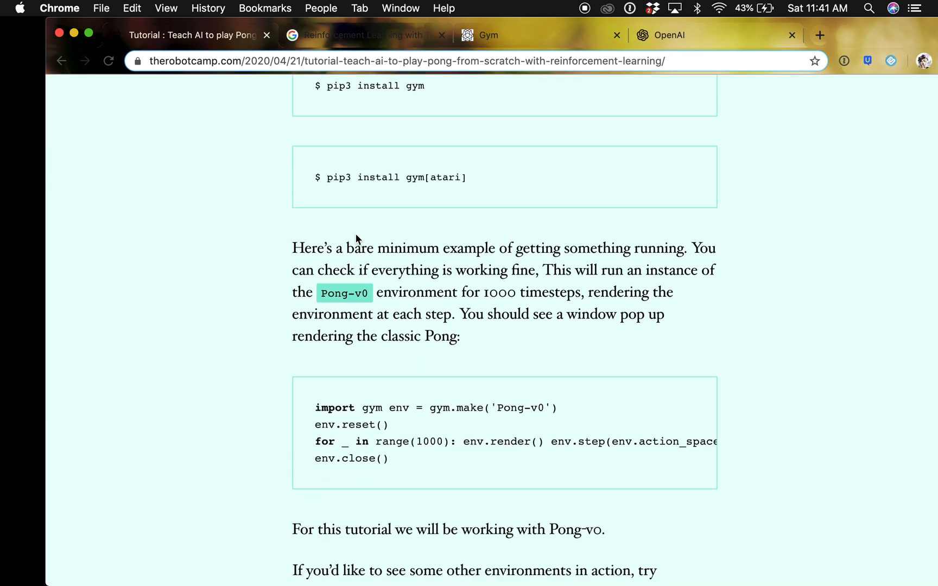
pyautogui.scroll(-3)
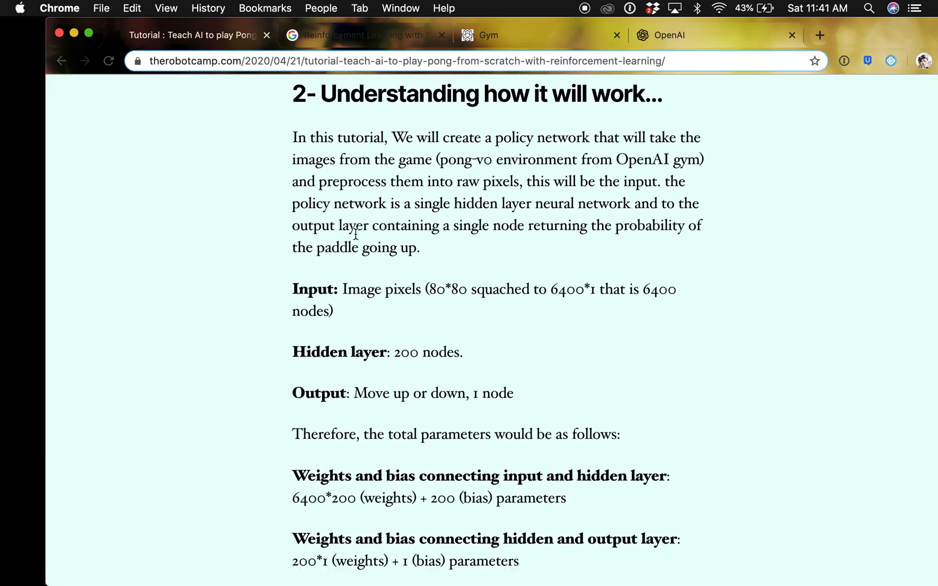
pyautogui.scroll(-3)
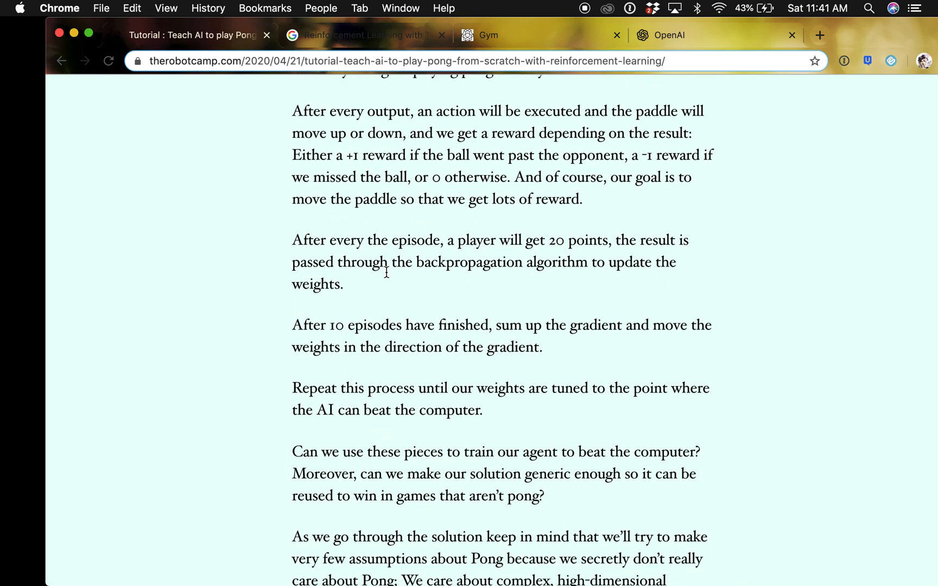
pyautogui.scroll(-3)
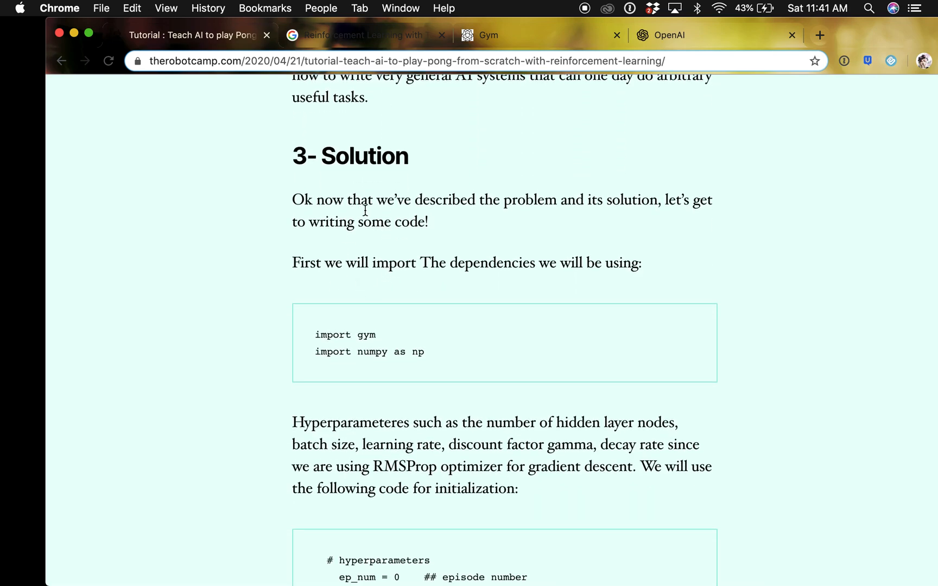
pyautogui.scroll(-3)
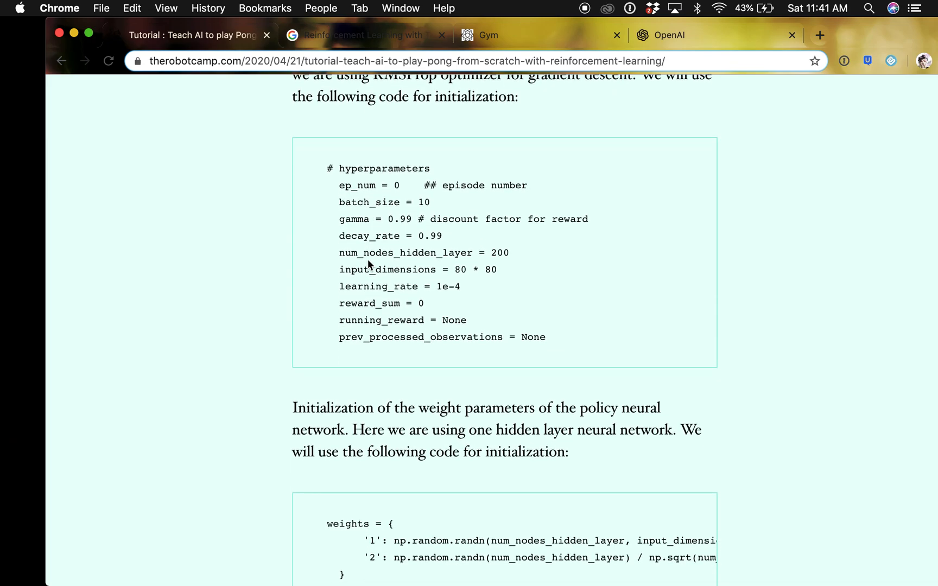
pyautogui.scroll(-3)
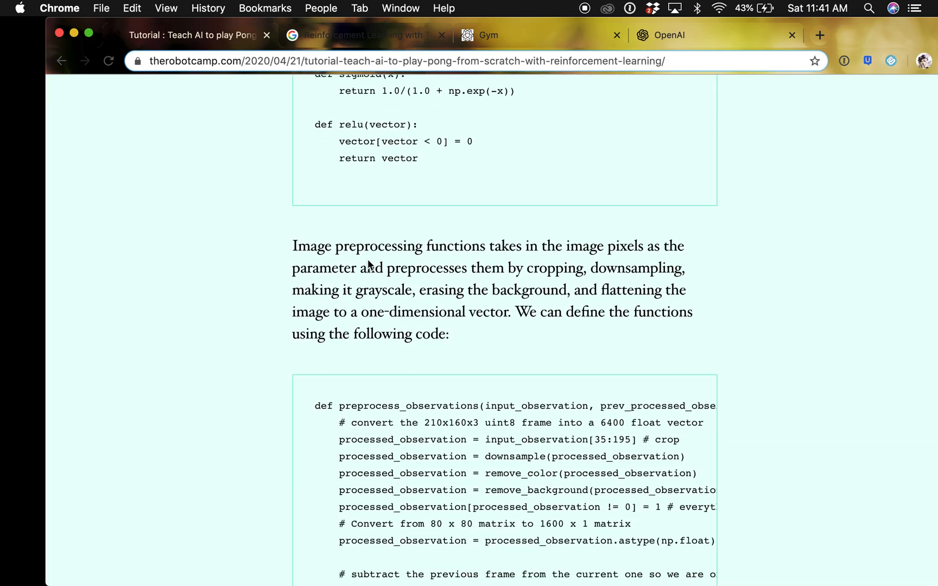
pyautogui.scroll(-3)
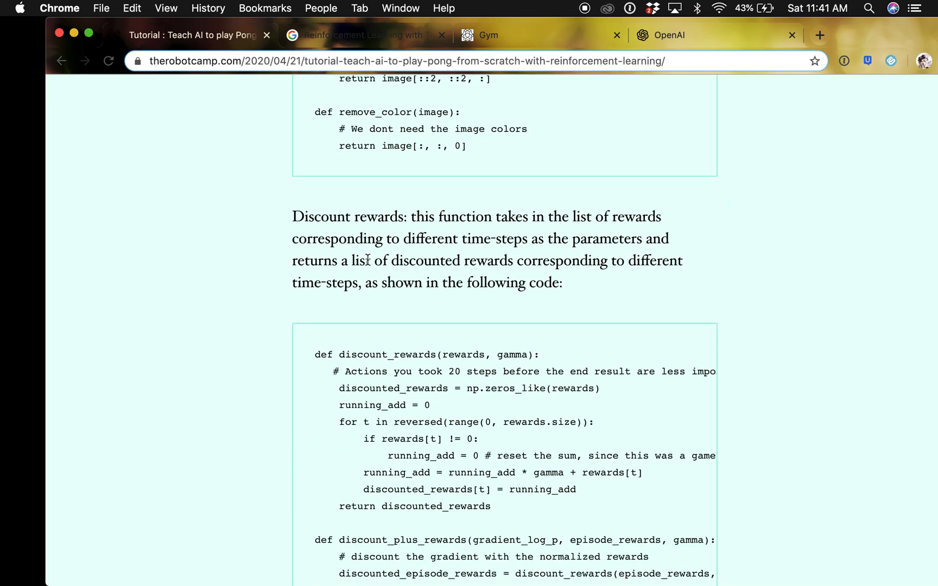
pyautogui.scroll(-3)
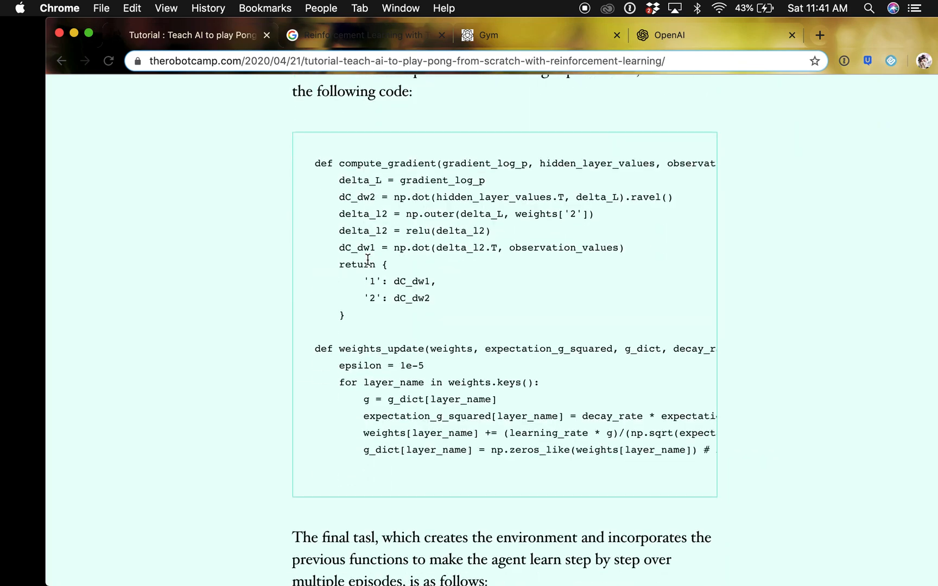
pyautogui.scroll(-3)
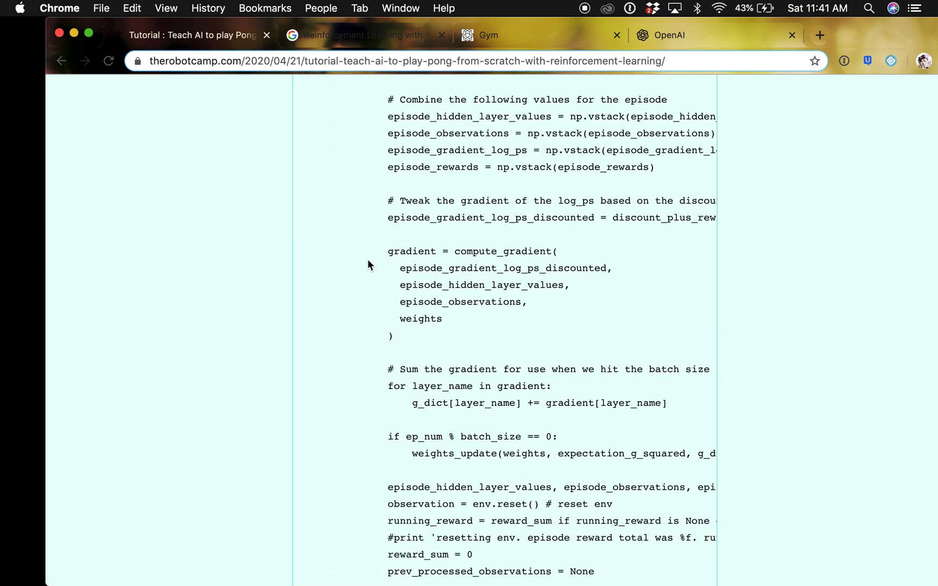
pyautogui.scroll(-3)
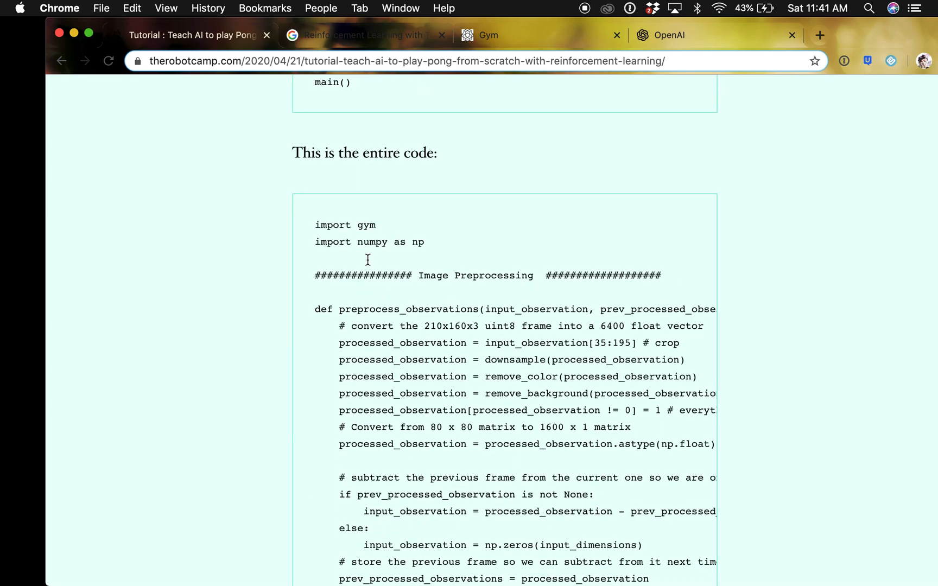
pyautogui.scroll(-3)
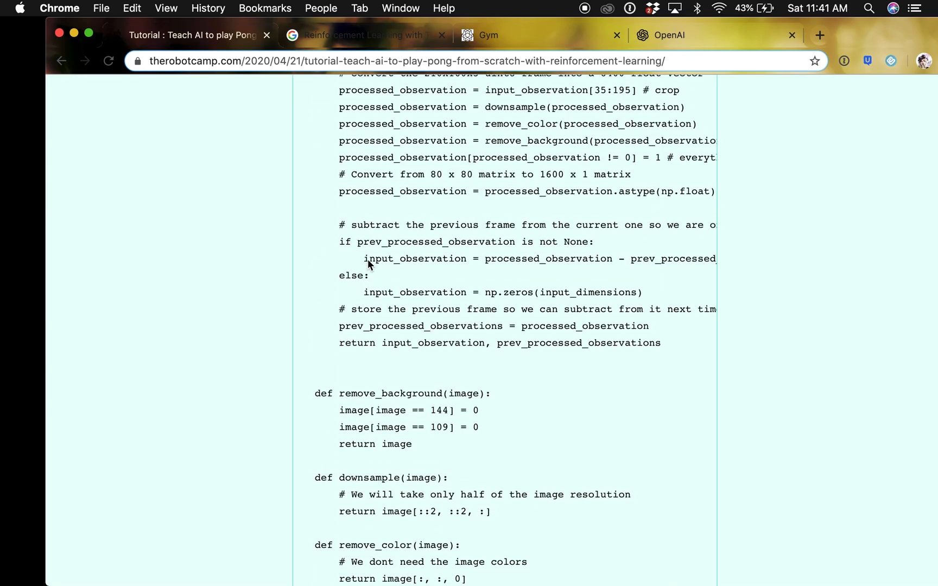
pyautogui.scroll(3)
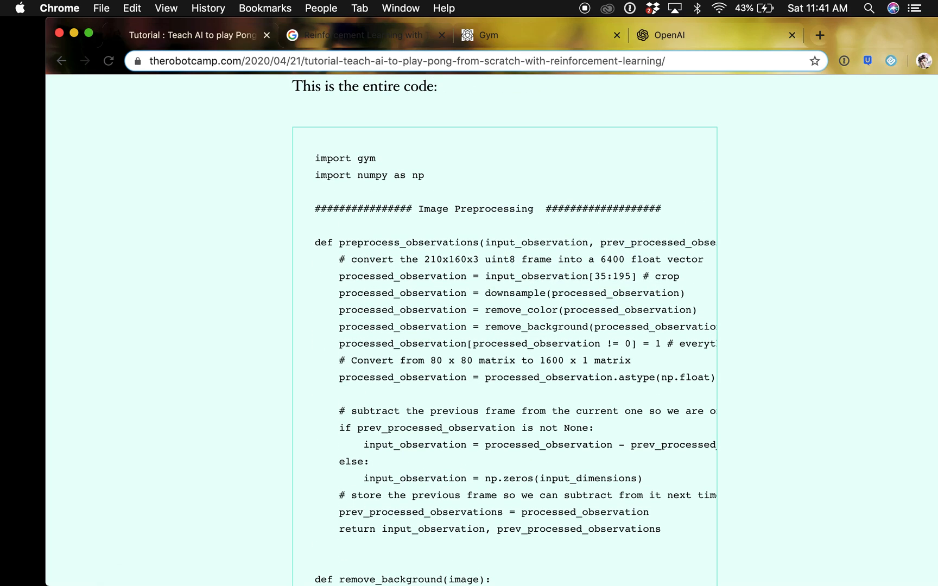
pyautogui.click(611, 559)
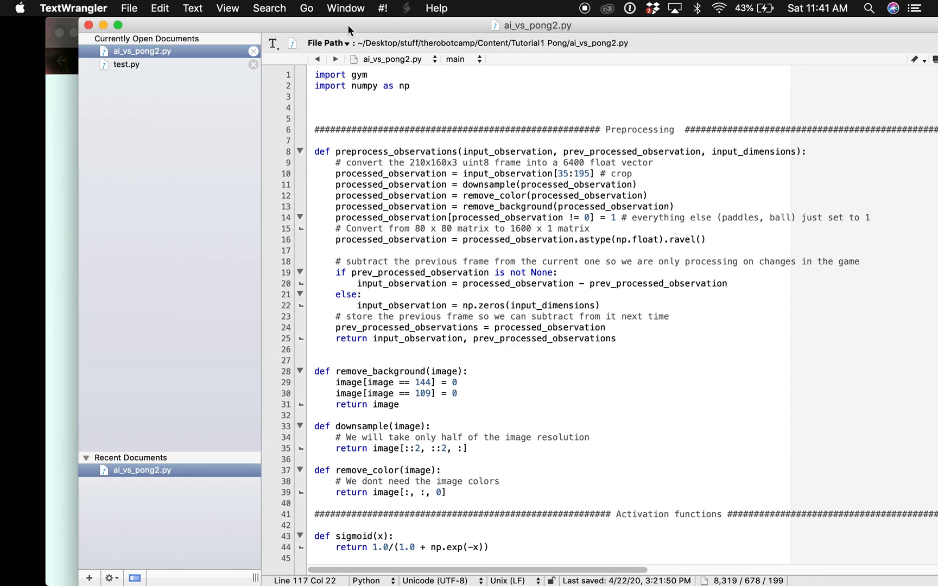
pyautogui.moveTo(364, 78)
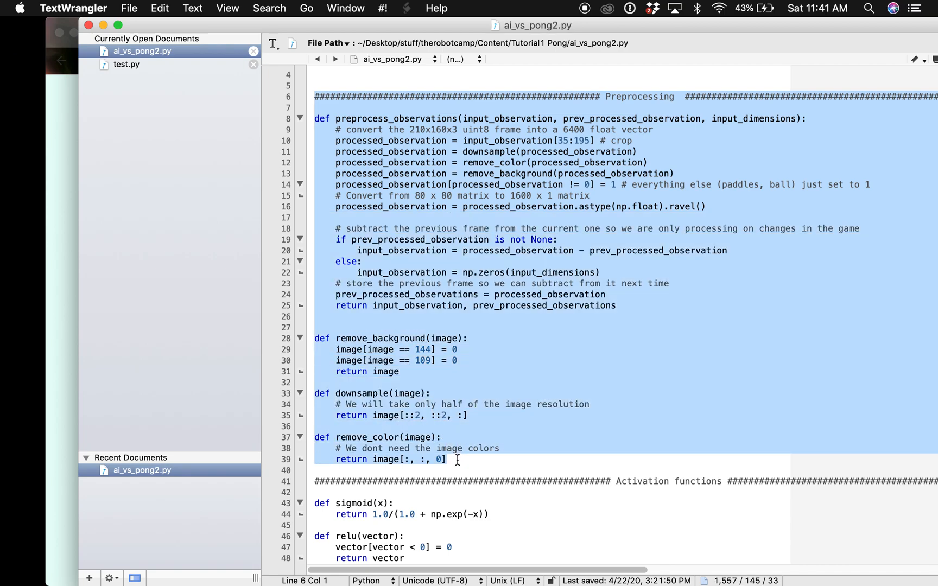
pyautogui.click(458, 459)
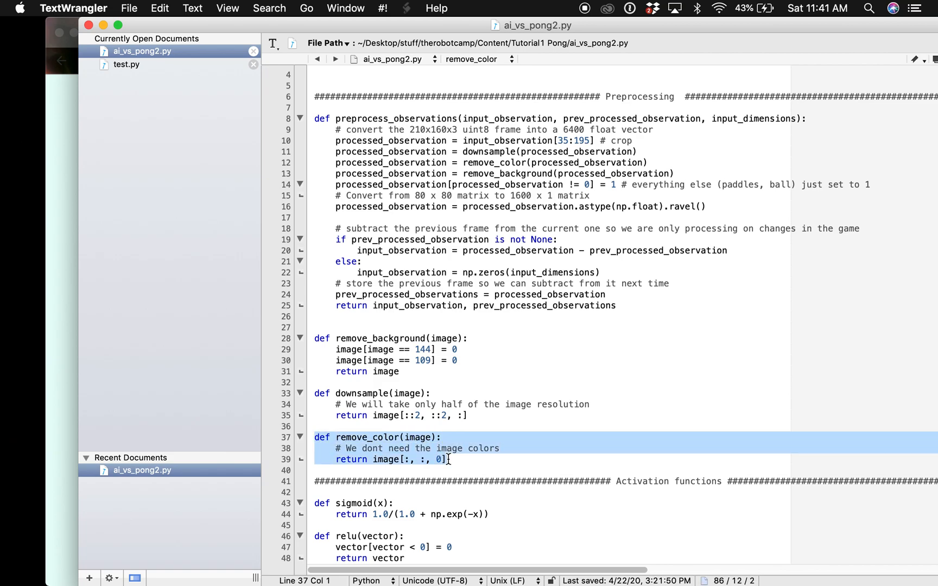
pyautogui.click(359, 392)
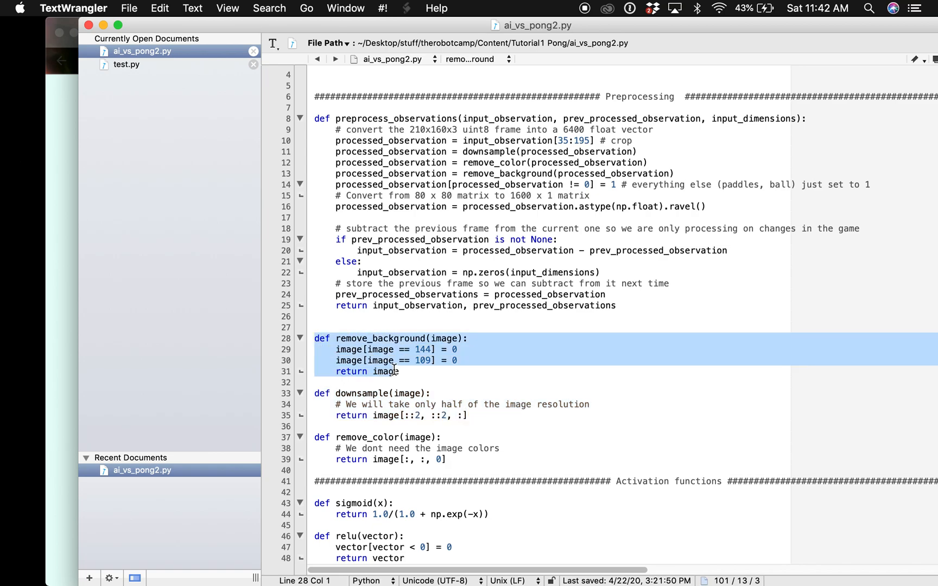
pyautogui.click(398, 371)
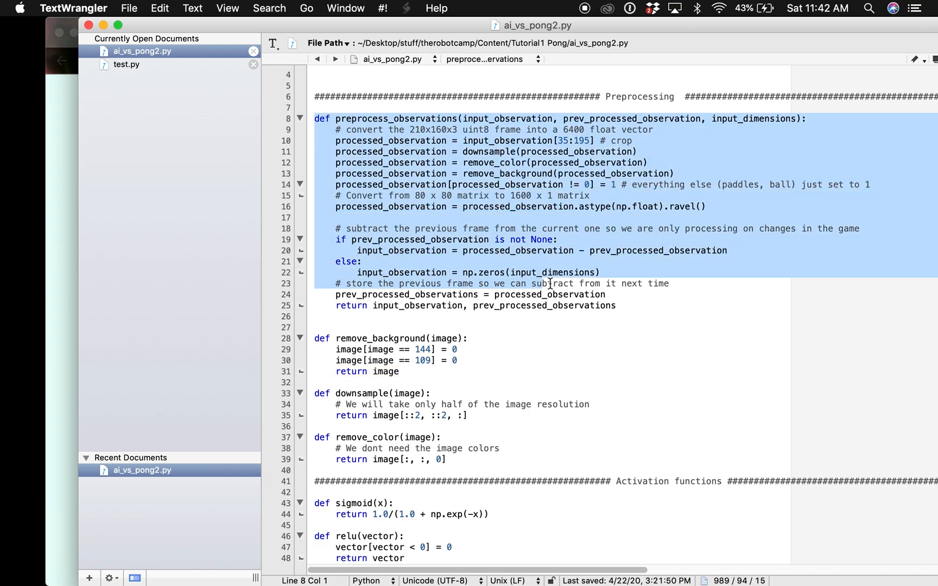
pyautogui.click(620, 305)
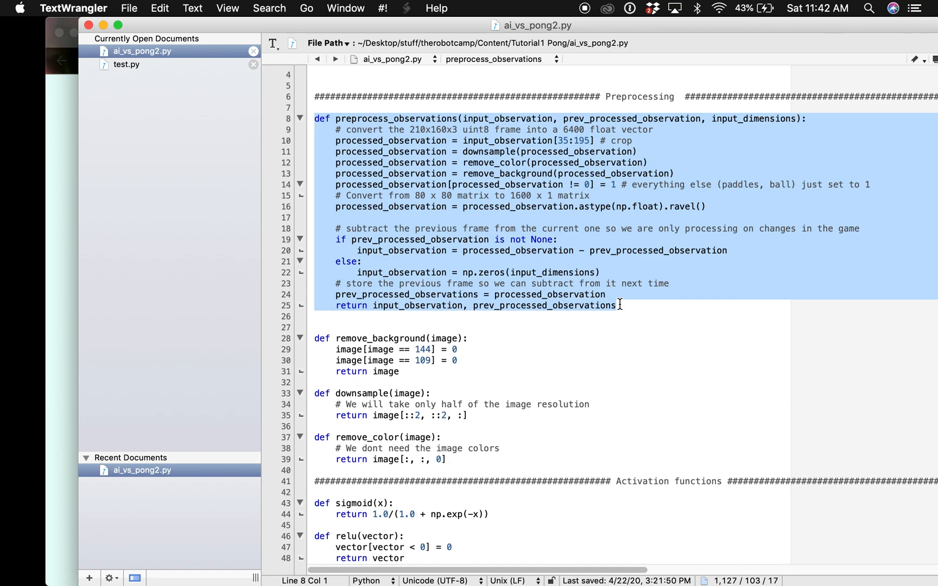
pyautogui.click(616, 305)
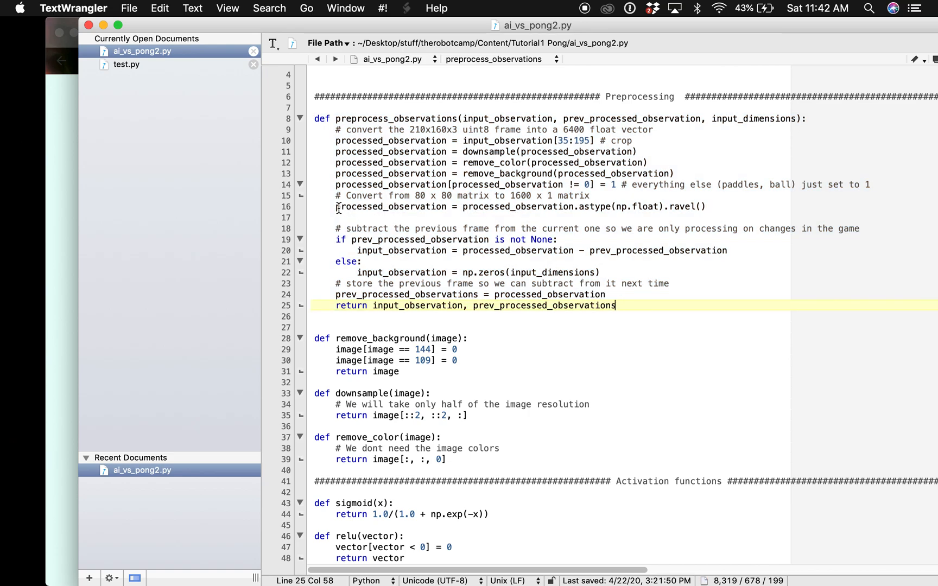
pyautogui.click(349, 207)
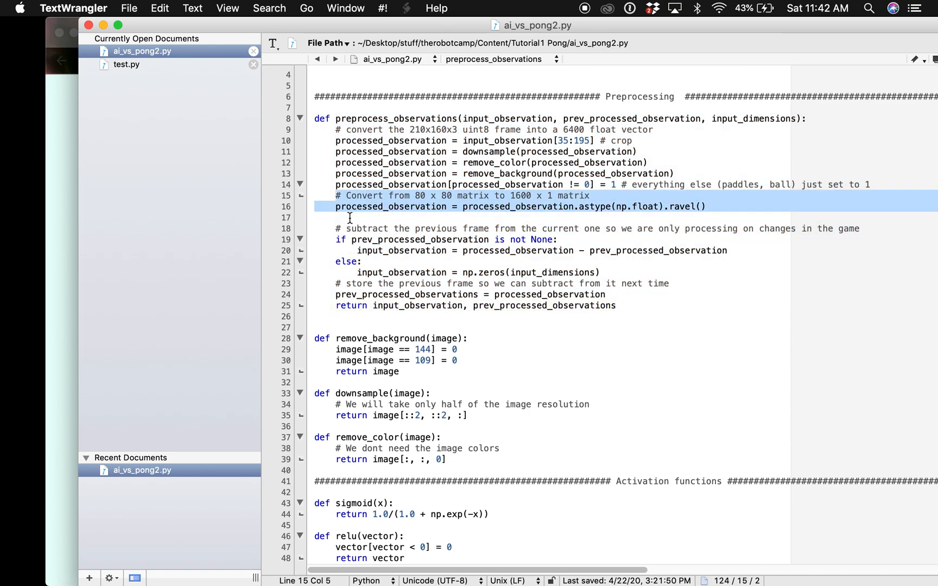
pyautogui.click(359, 227)
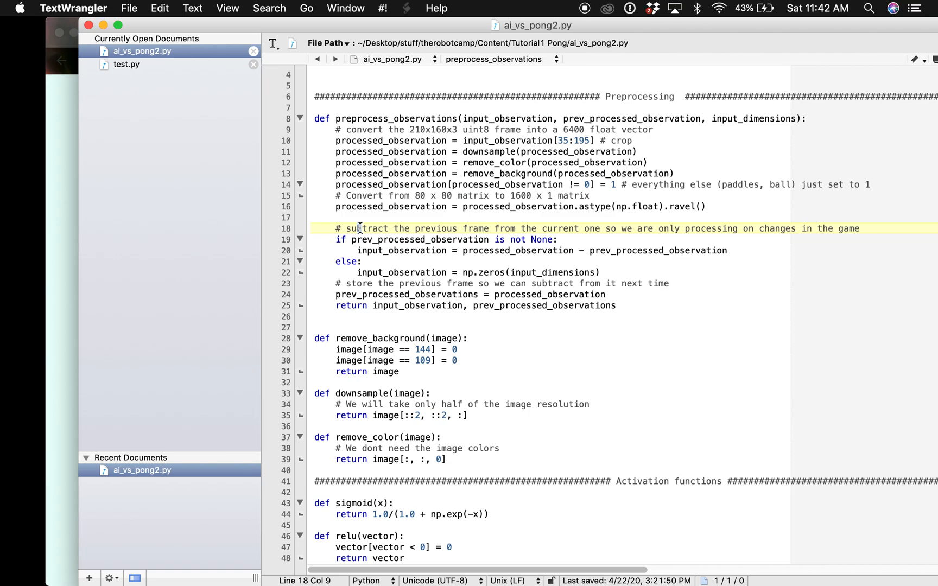
pyautogui.scroll(-3)
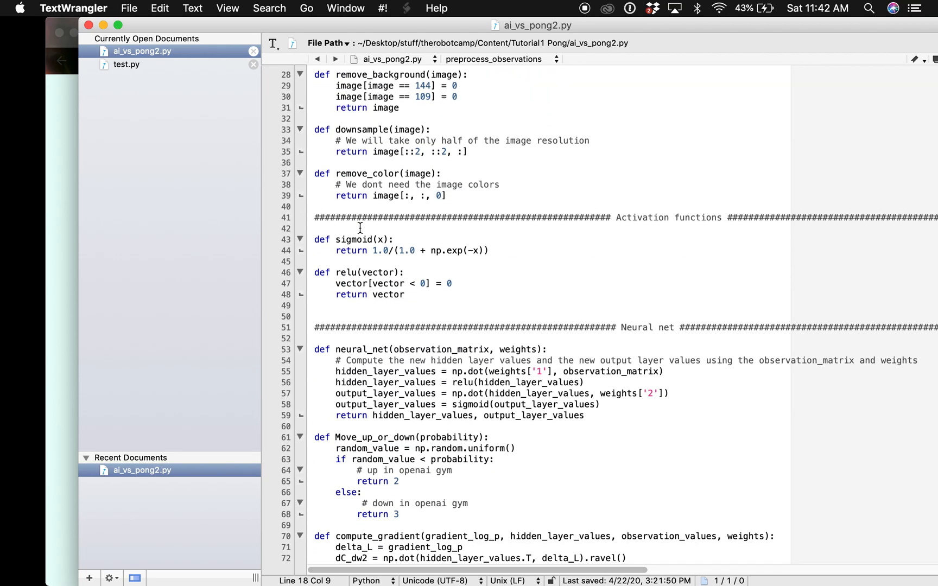
# Move past the sigmoid and relu functions to the neural_net function (lines 53–59).
pyautogui.scroll(-3)
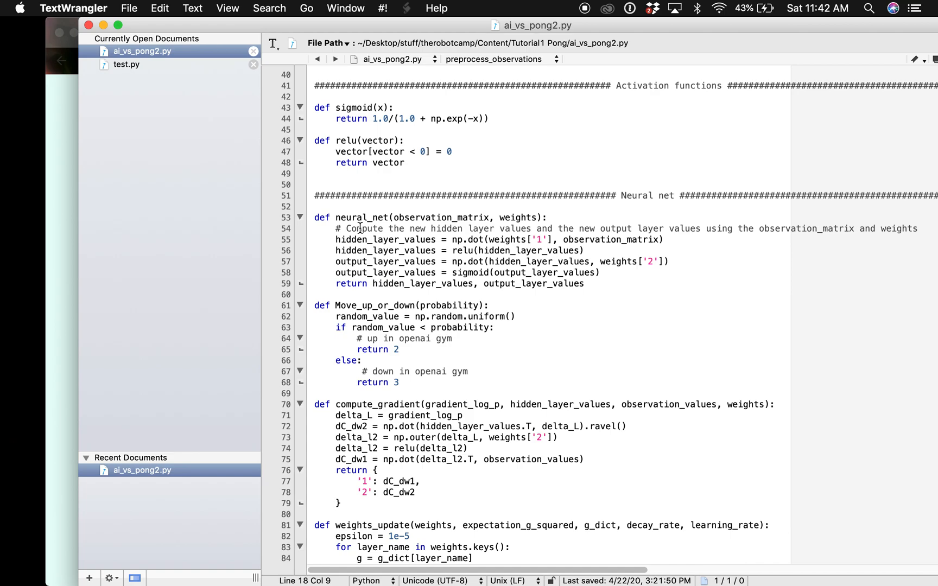
pyautogui.moveTo(397, 131)
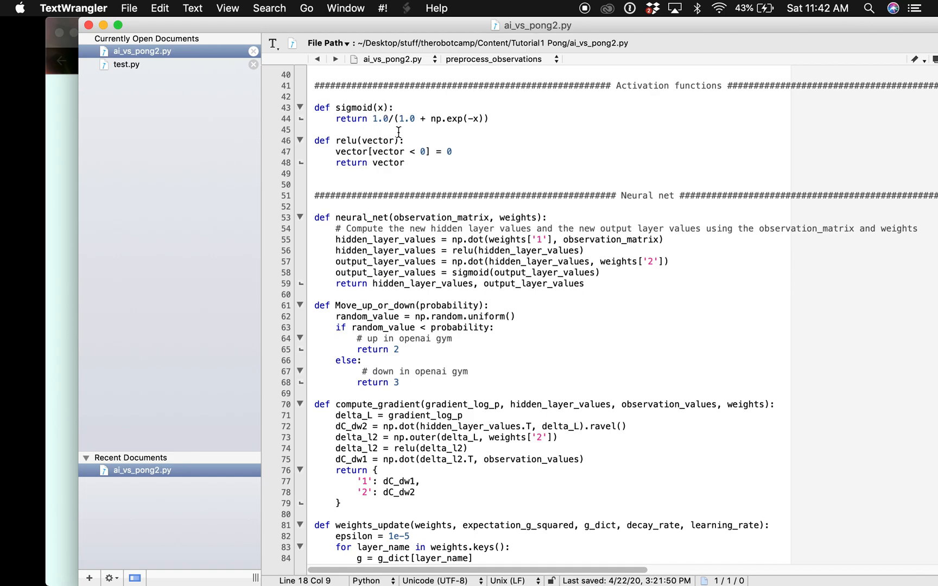
pyautogui.moveTo(400, 151)
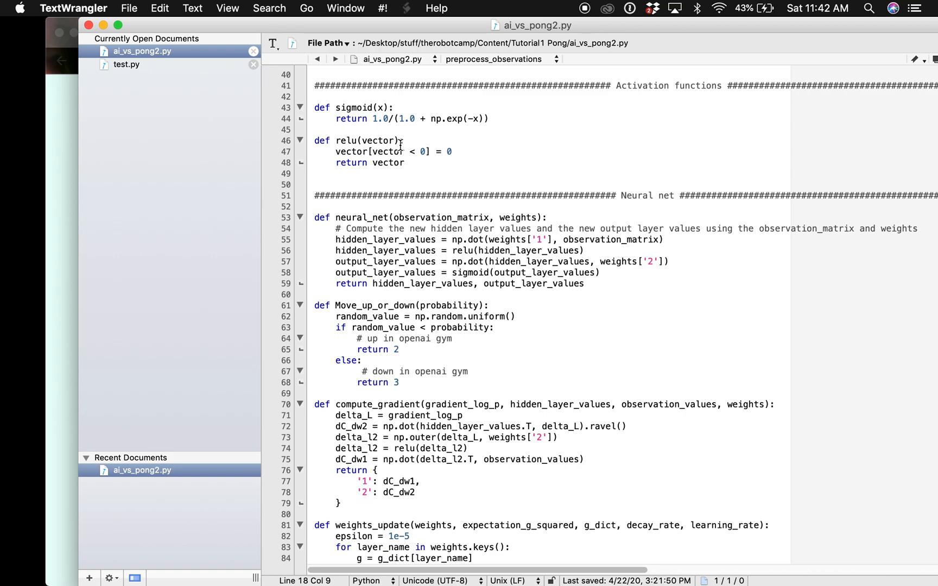
pyautogui.moveTo(408, 161)
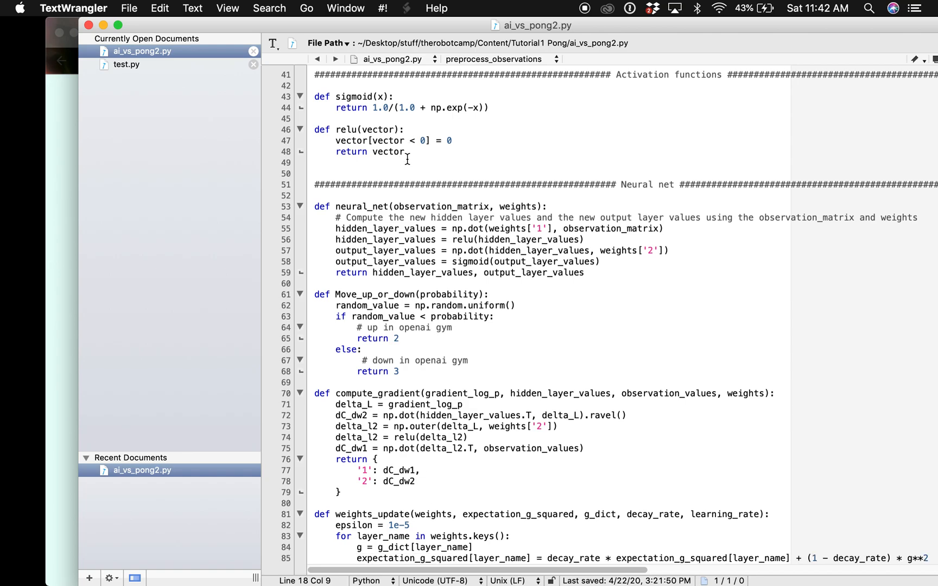
pyautogui.scroll(-3)
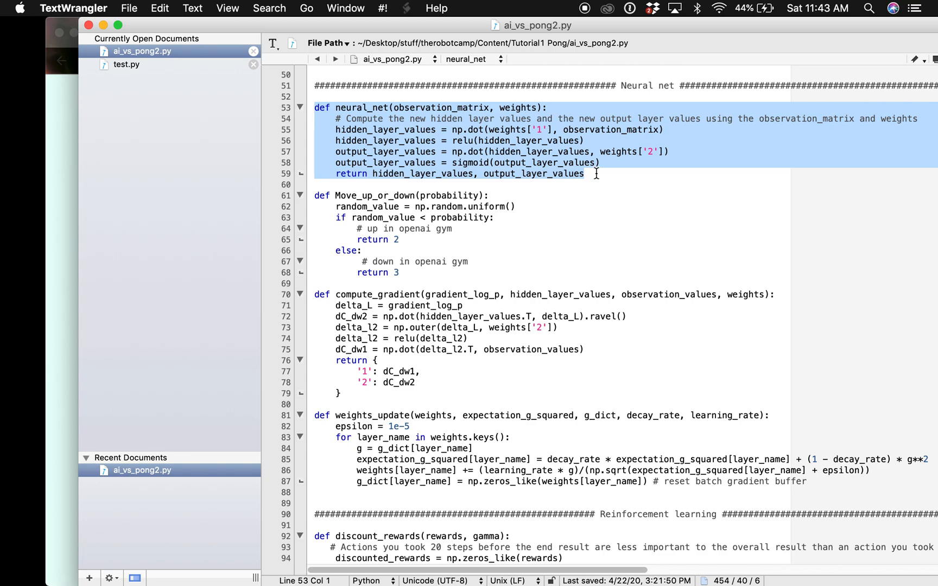
pyautogui.click(584, 174)
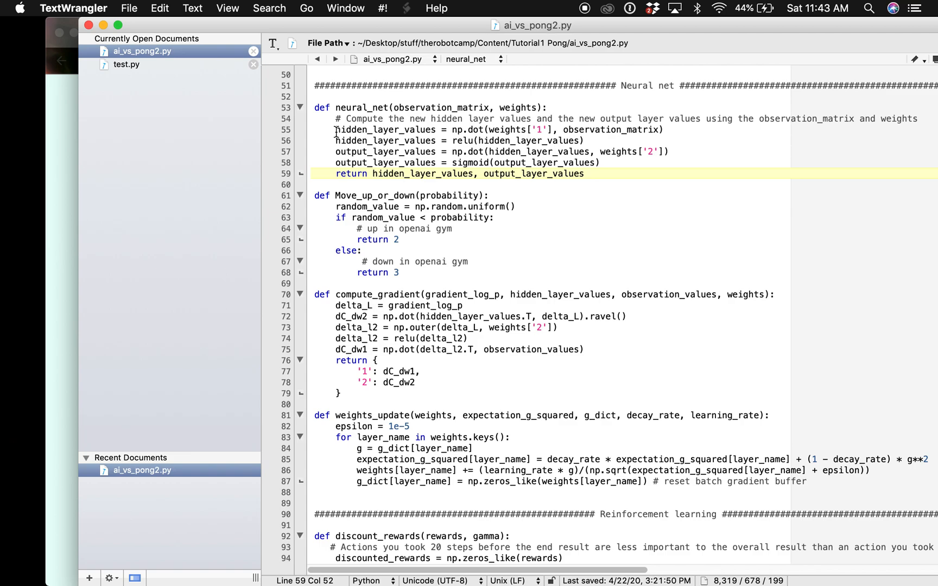
# Highlight neural_net's explanatory comment, the relu hidden-layer line, then the sigmoid output-layer line.
pyautogui.click(424, 118)
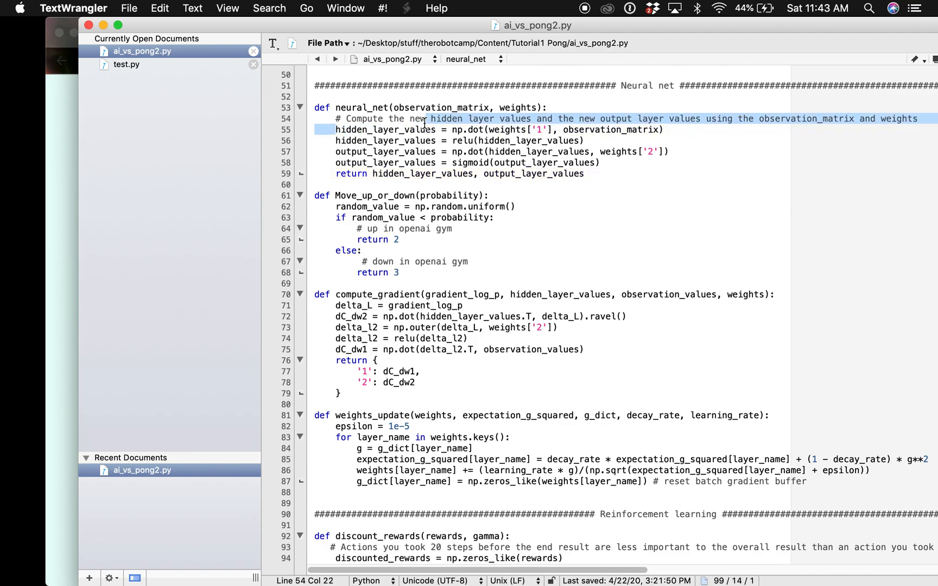
pyautogui.click(670, 129)
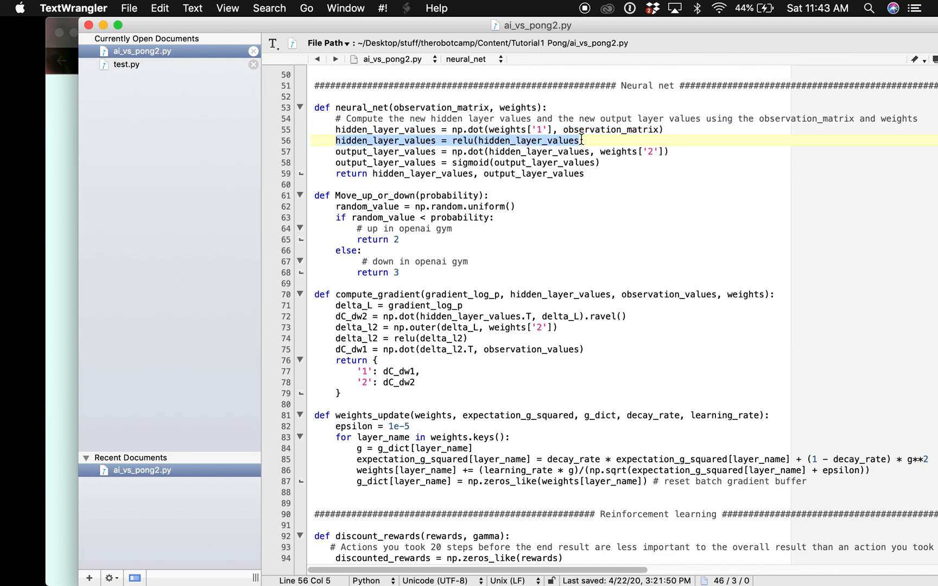
pyautogui.click(586, 140)
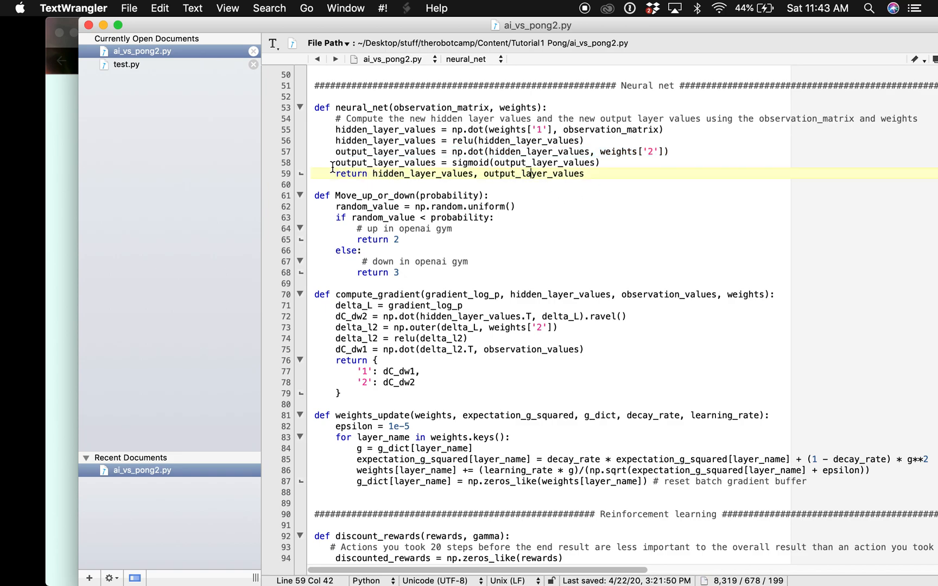
pyautogui.click(335, 163)
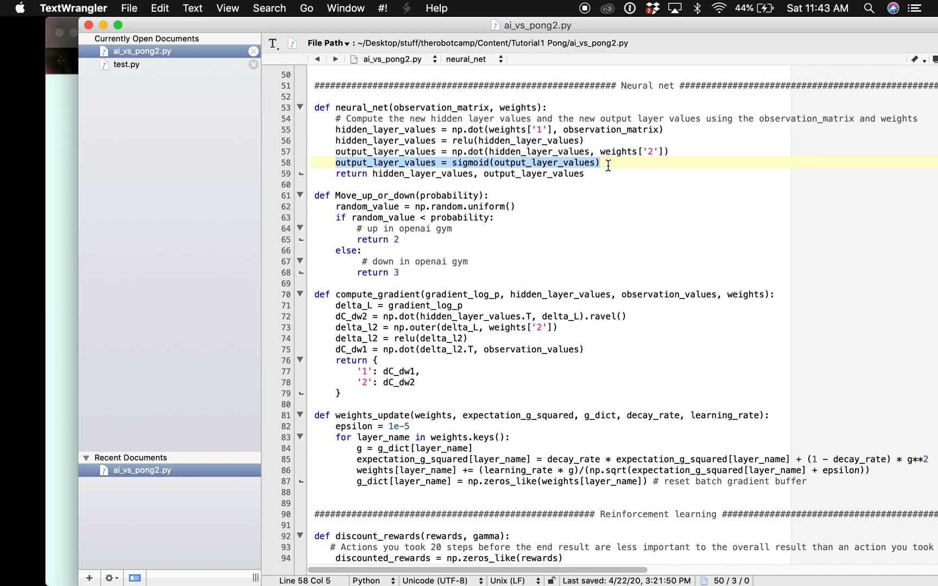
pyautogui.moveTo(562, 183)
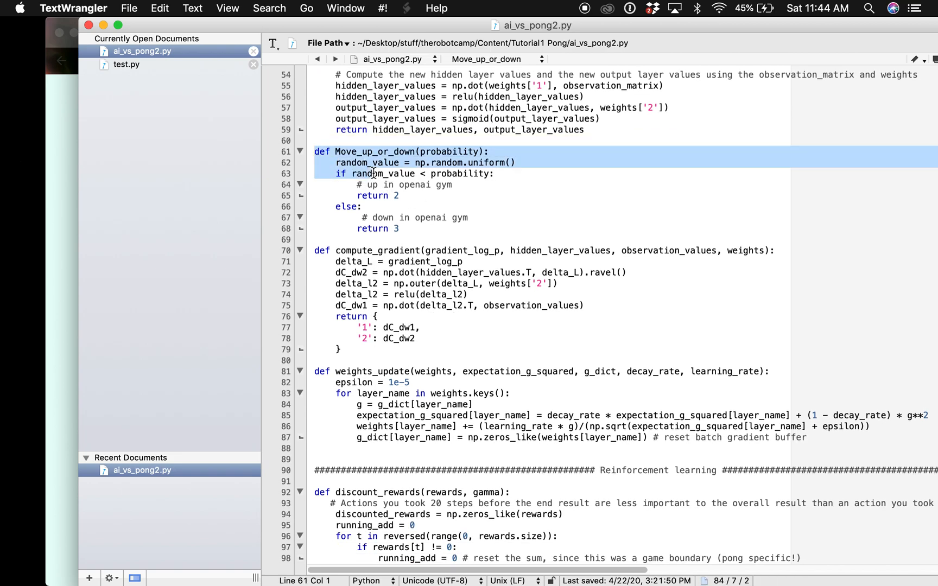
# Leave Move_up_or_down and place the caret in compute_gradient's first line.
pyautogui.click(409, 228)
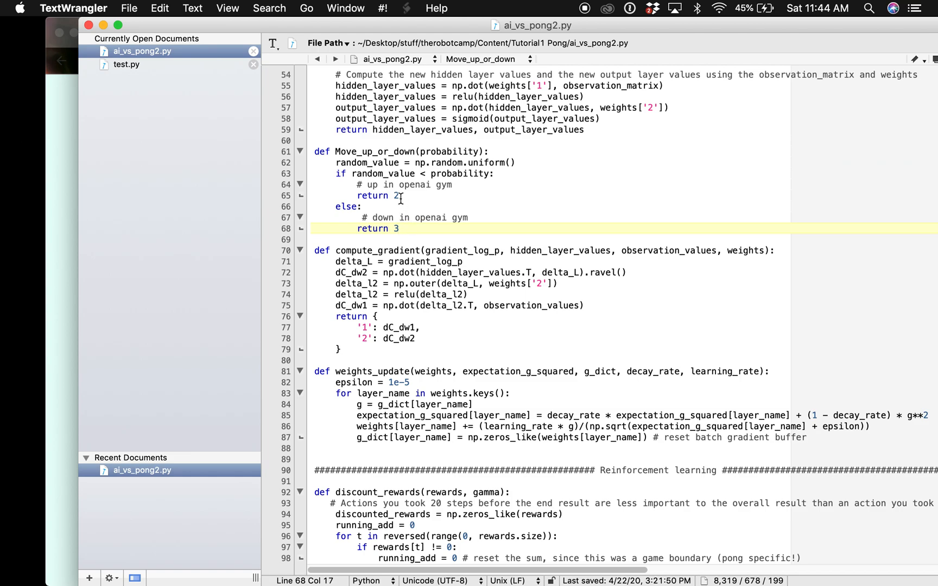
pyautogui.moveTo(365, 184)
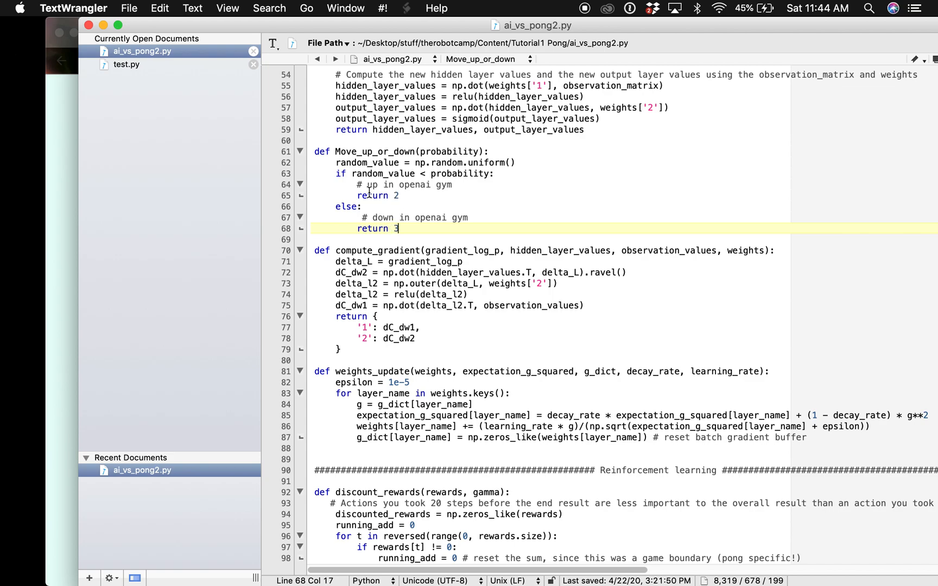
pyautogui.click(358, 184)
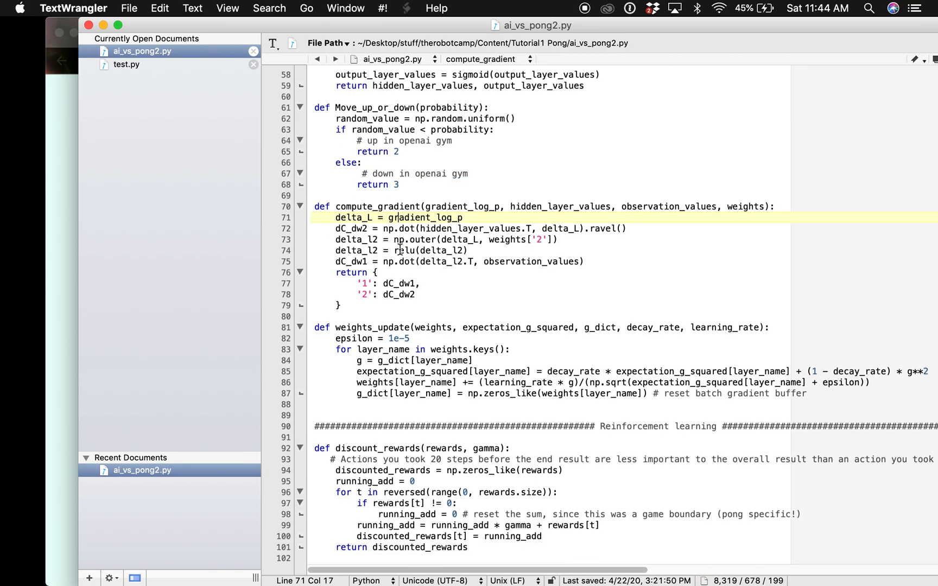
# Scroll past compute_gradient and place the caret after weights_update, reaching discount_rewards.
pyautogui.scroll(-3)
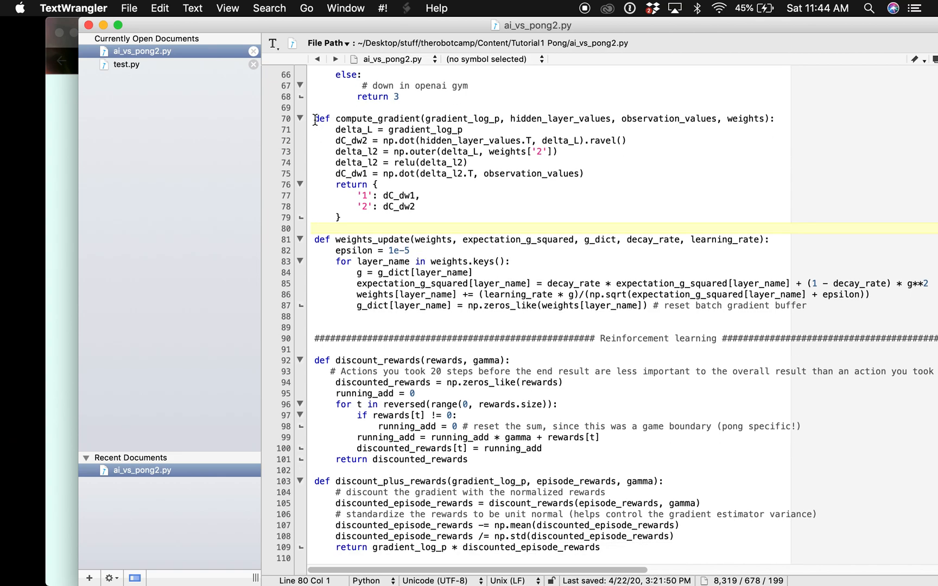
pyautogui.click(395, 216)
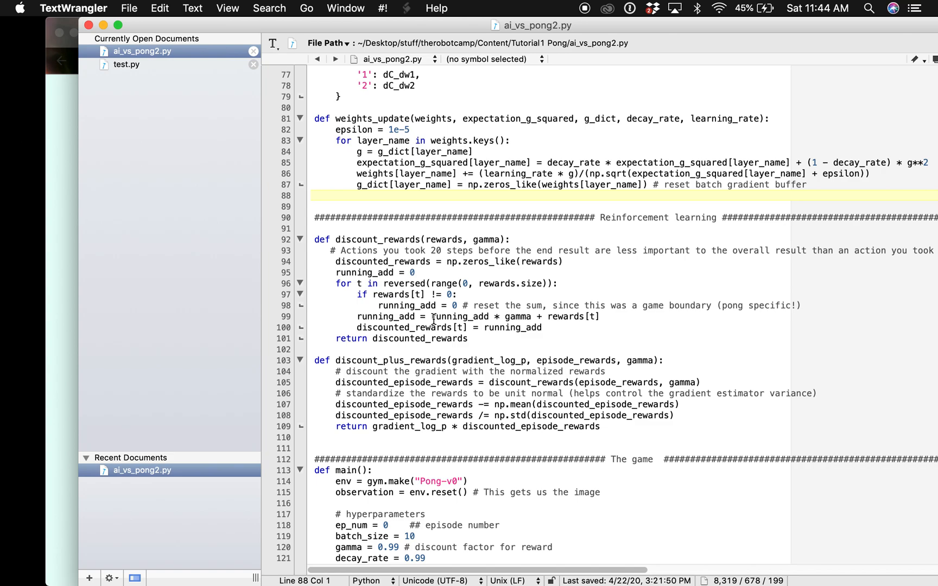
pyautogui.scroll(-3)
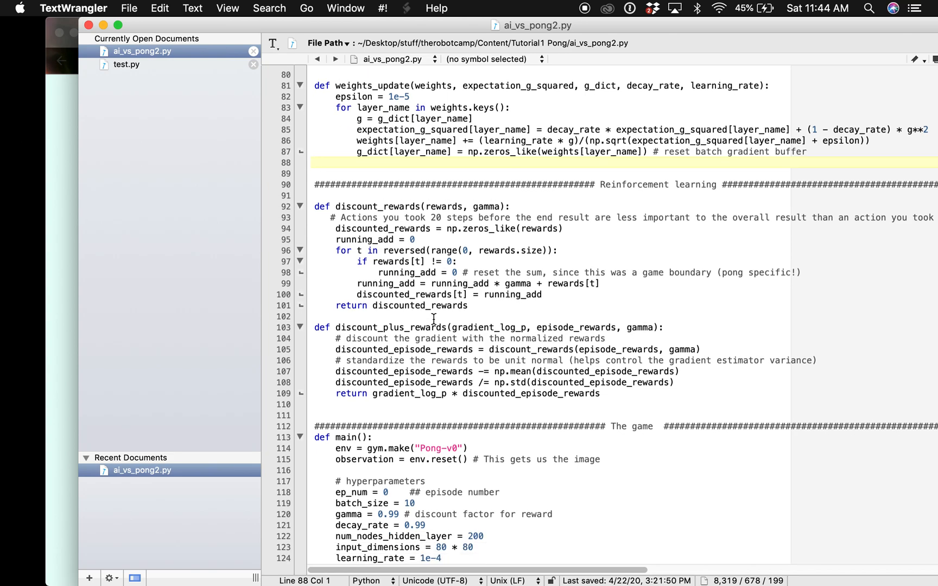
pyautogui.scroll(-3)
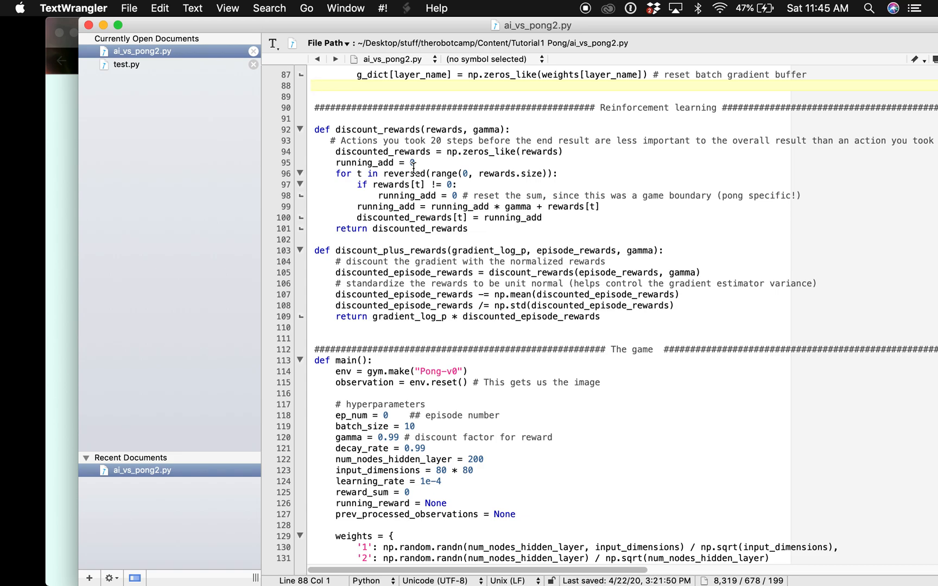
pyautogui.click(314, 85)
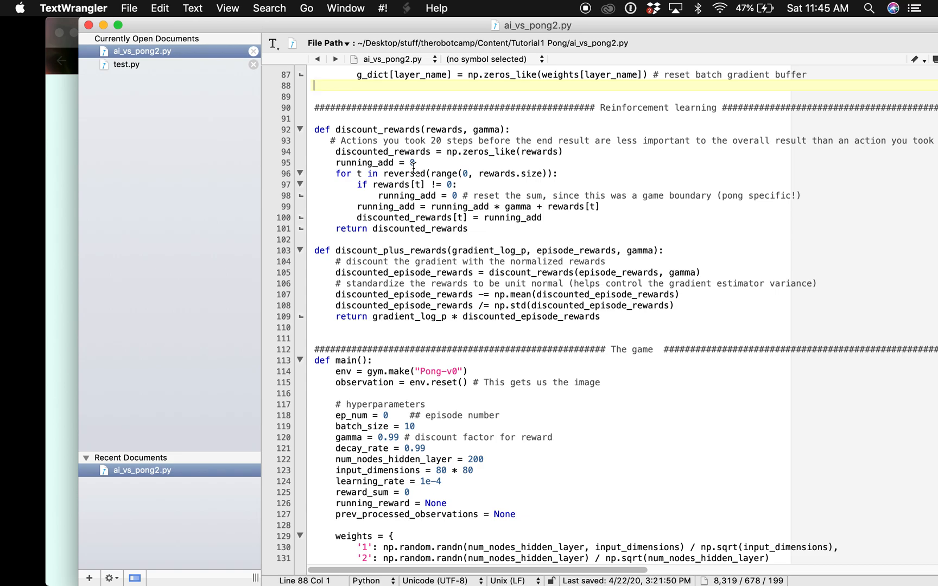
pyautogui.scroll(-3)
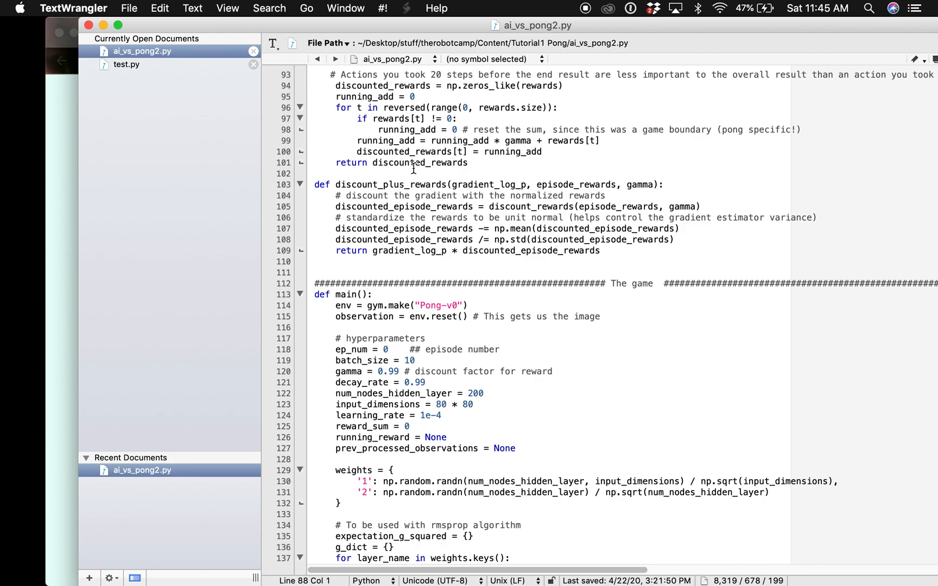
pyautogui.scroll(-3)
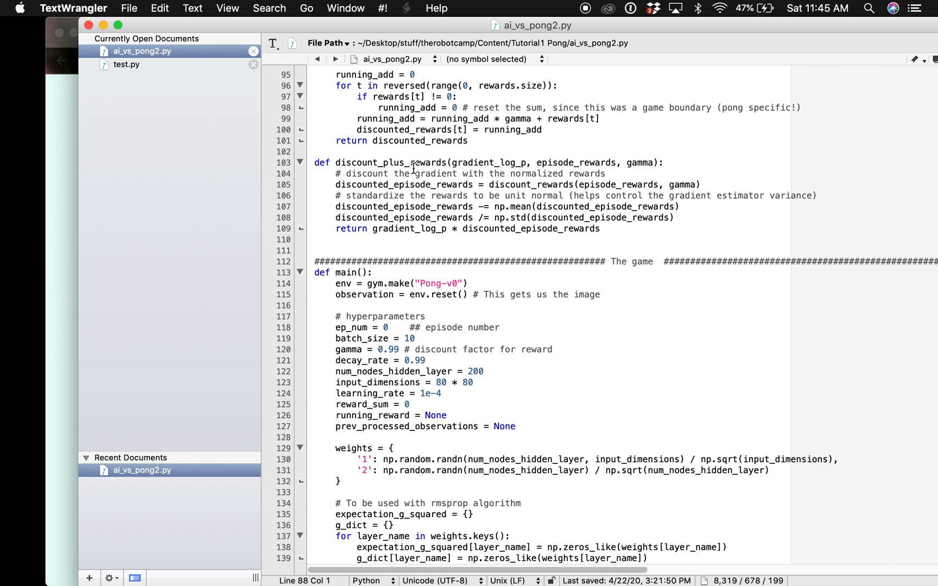
pyautogui.scroll(3)
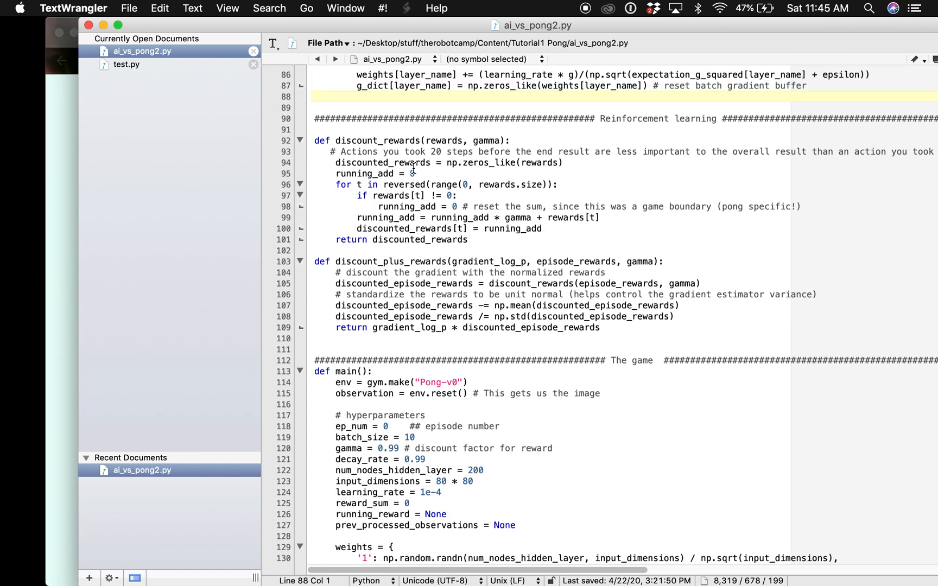
pyautogui.scroll(-3)
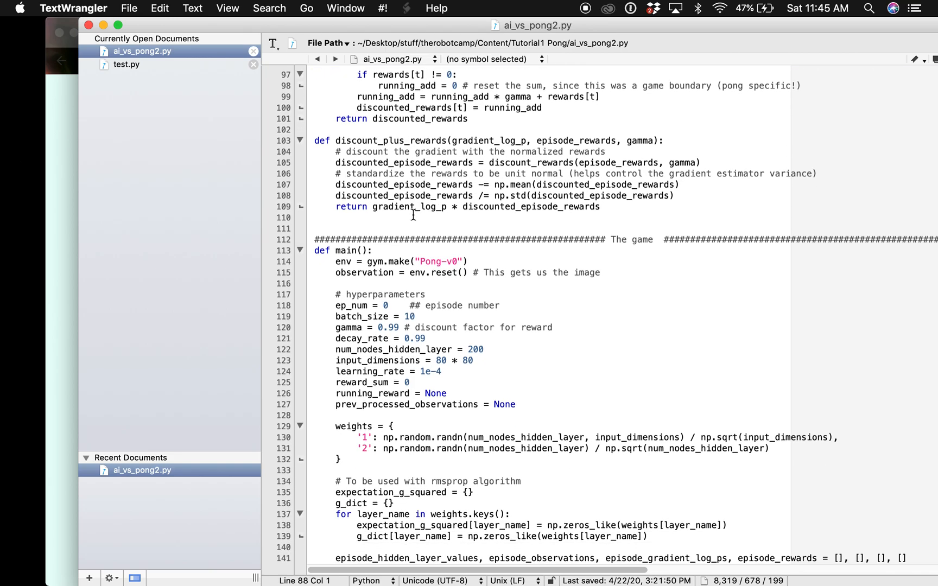
pyautogui.scroll(-3)
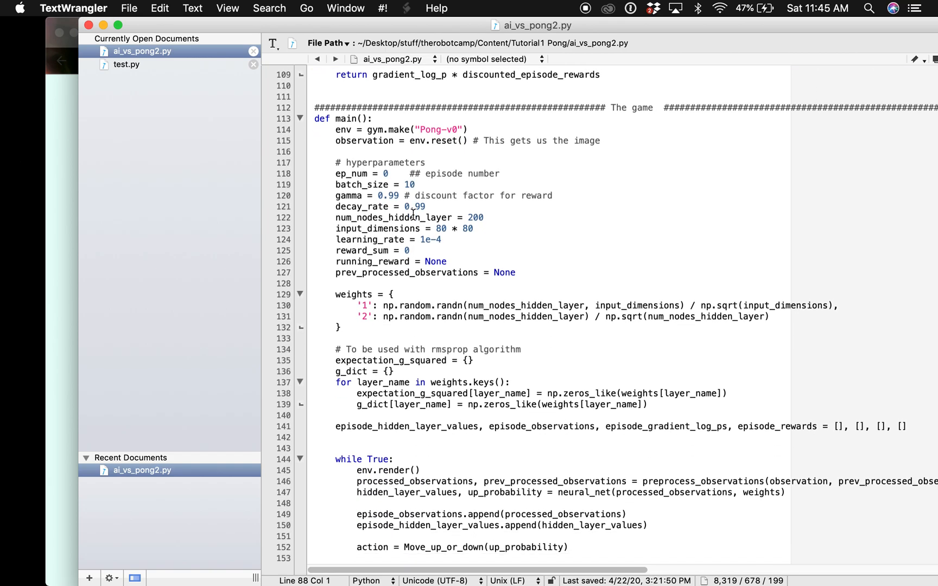
pyautogui.scroll(-3)
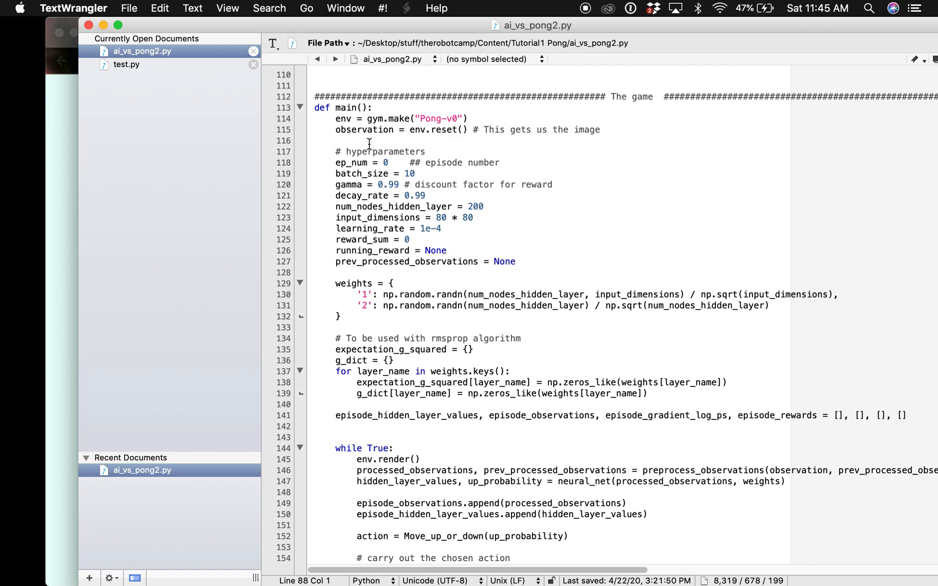
pyautogui.scroll(3)
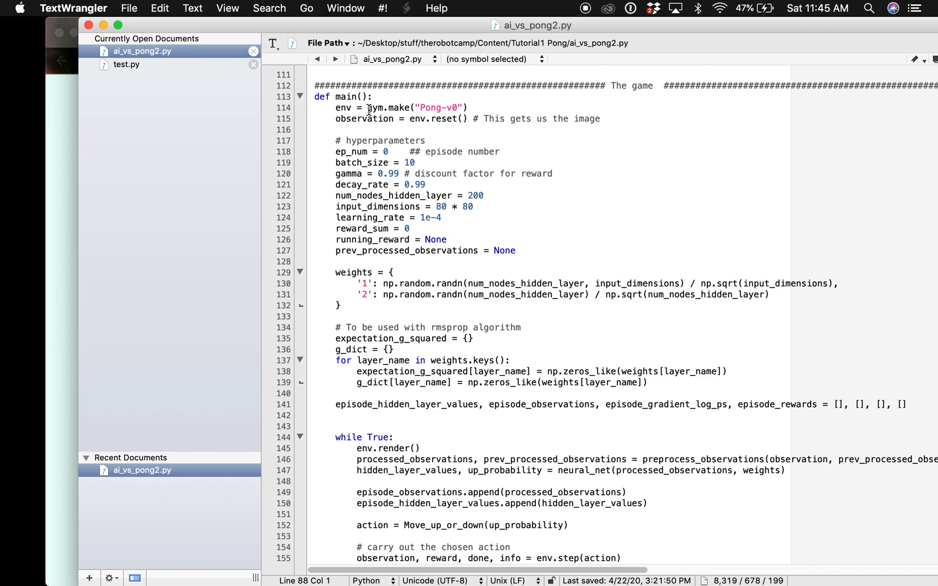
pyautogui.scroll(-3)
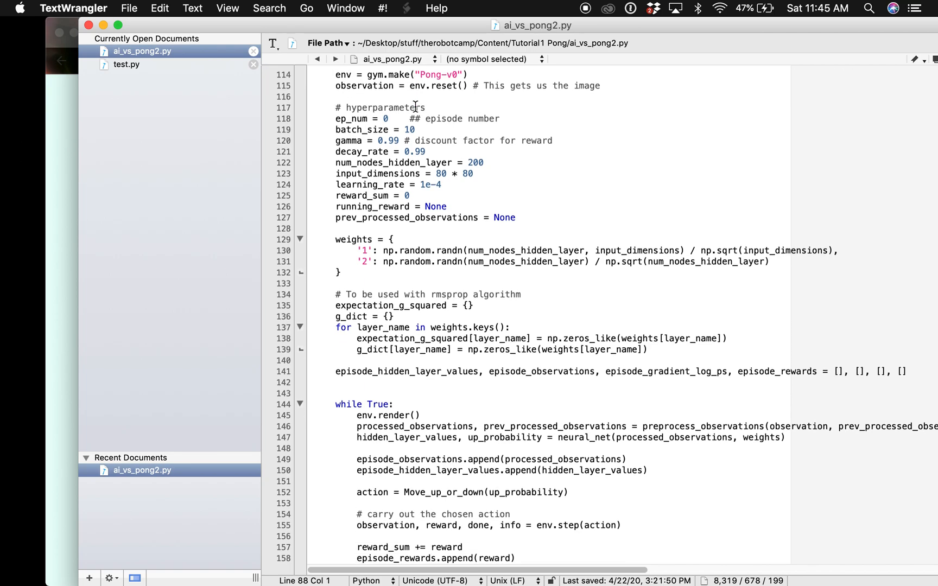
pyautogui.scroll(-3)
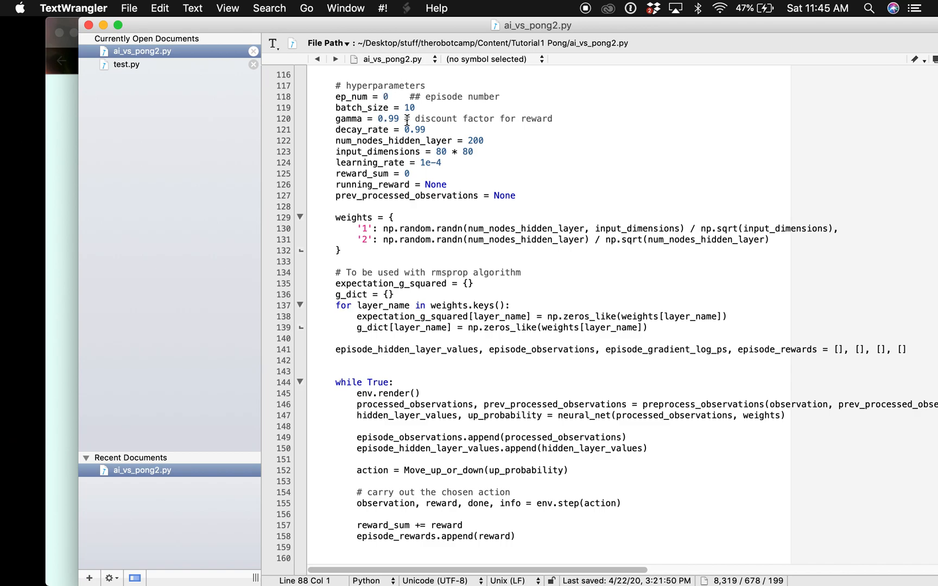
pyautogui.moveTo(389, 161)
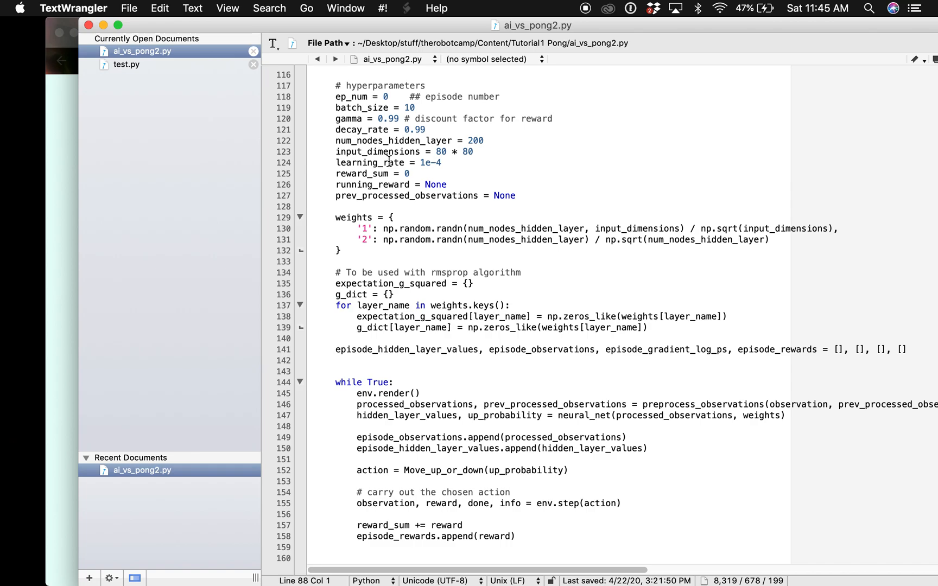
pyautogui.moveTo(353, 126)
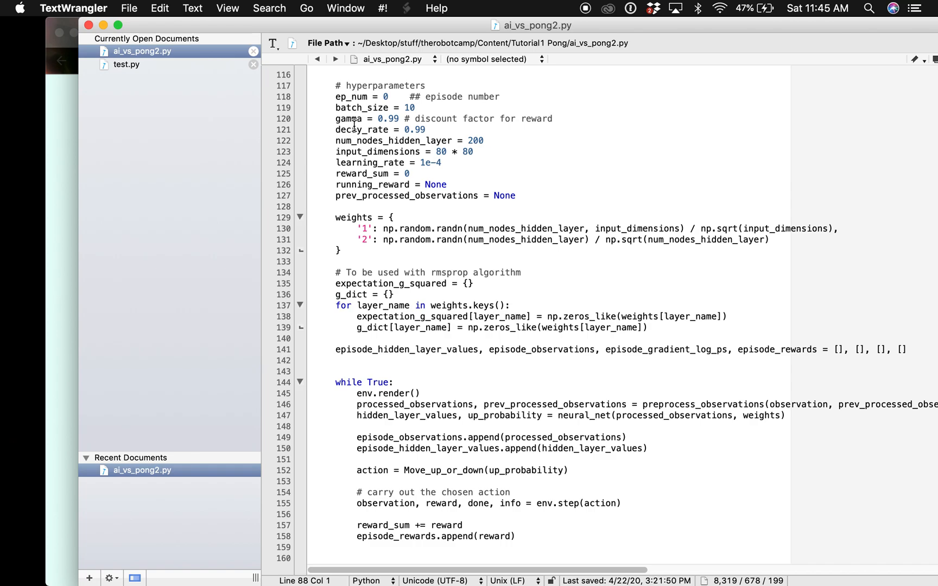
pyautogui.moveTo(379, 185)
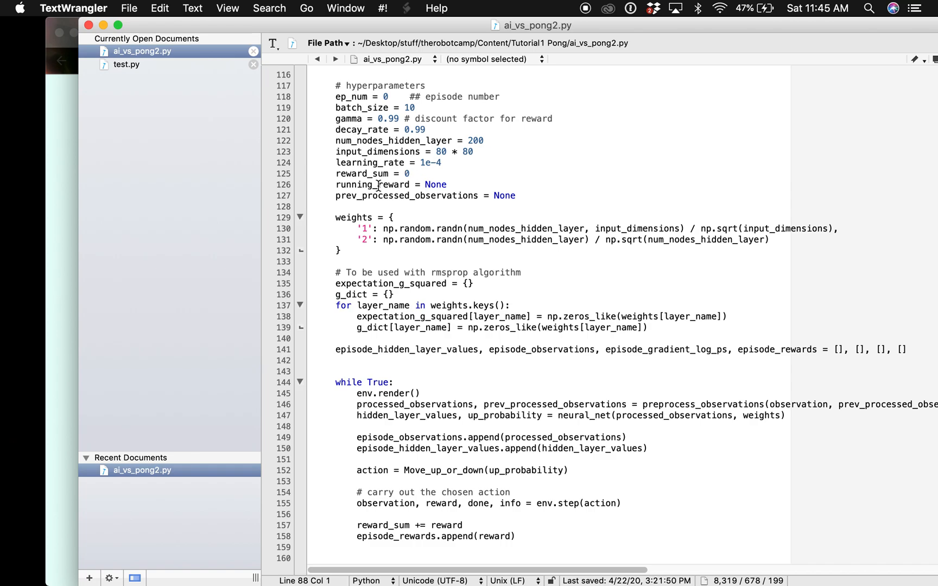
pyautogui.moveTo(369, 143)
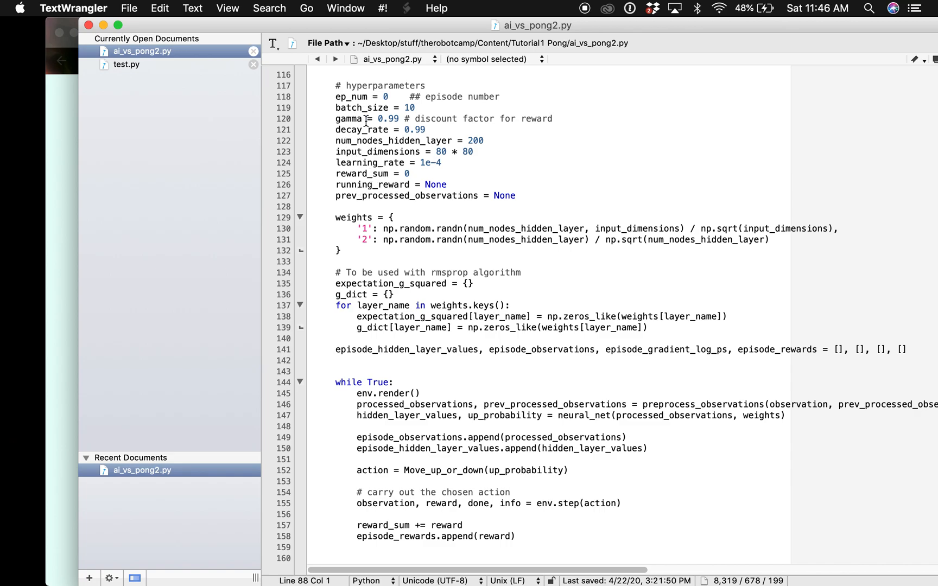
pyautogui.scroll(-3)
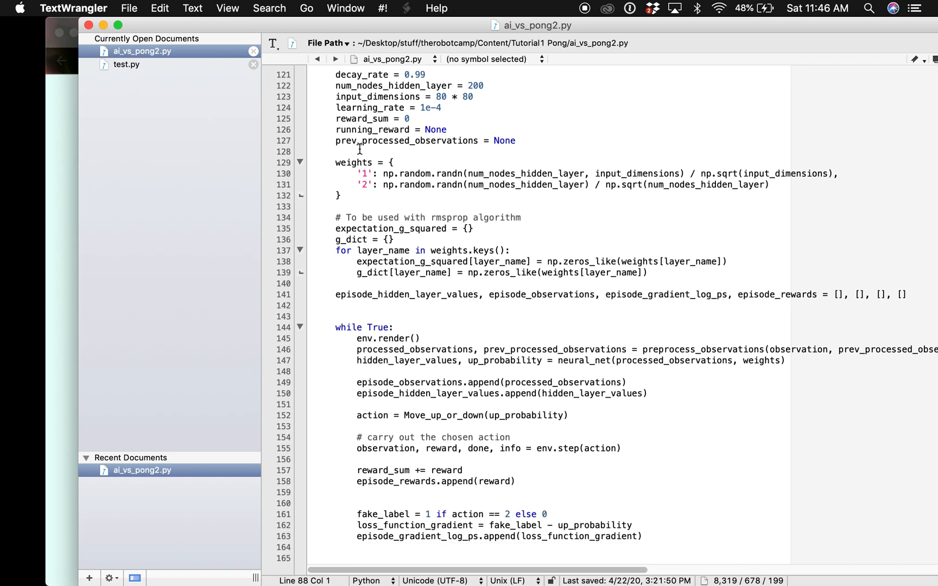
pyautogui.moveTo(428, 178)
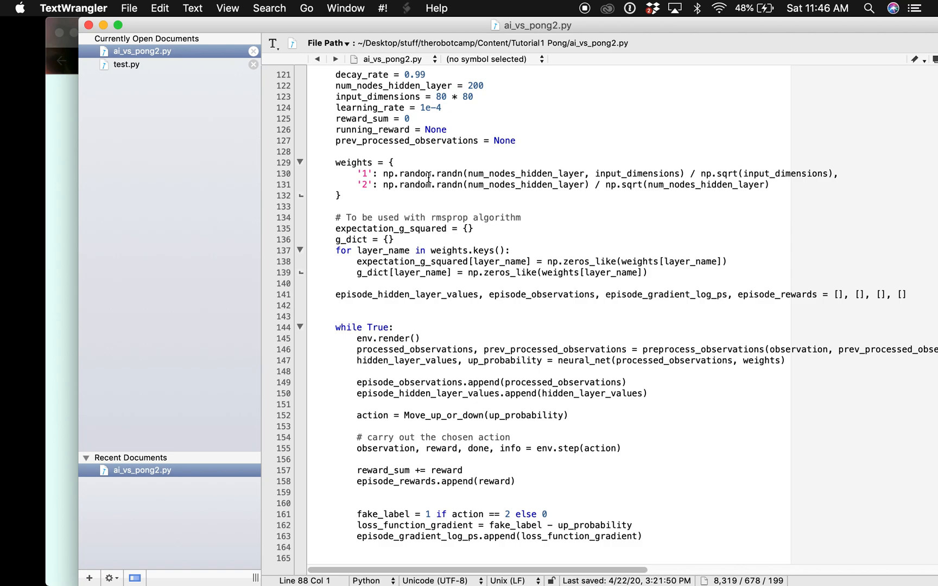
pyautogui.scroll(-3)
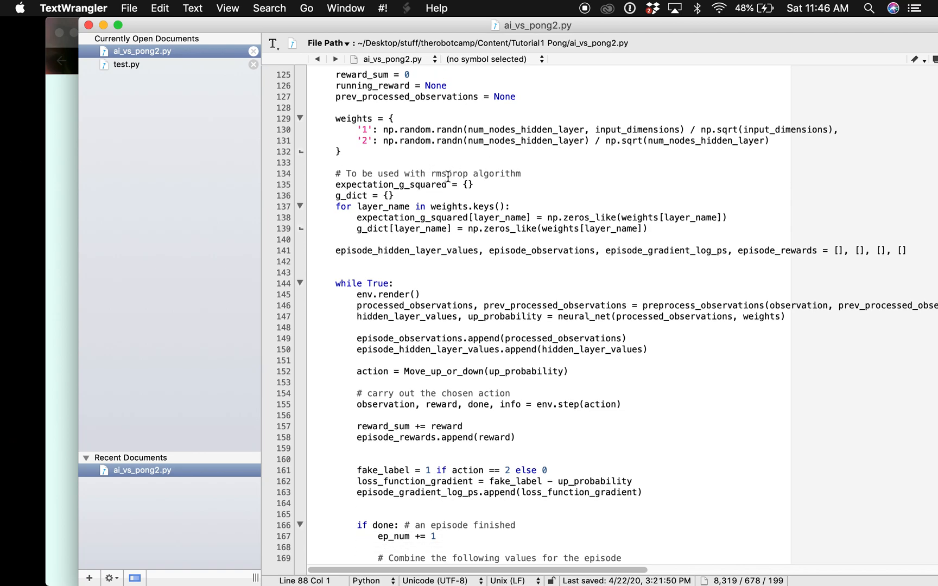
pyautogui.moveTo(467, 245)
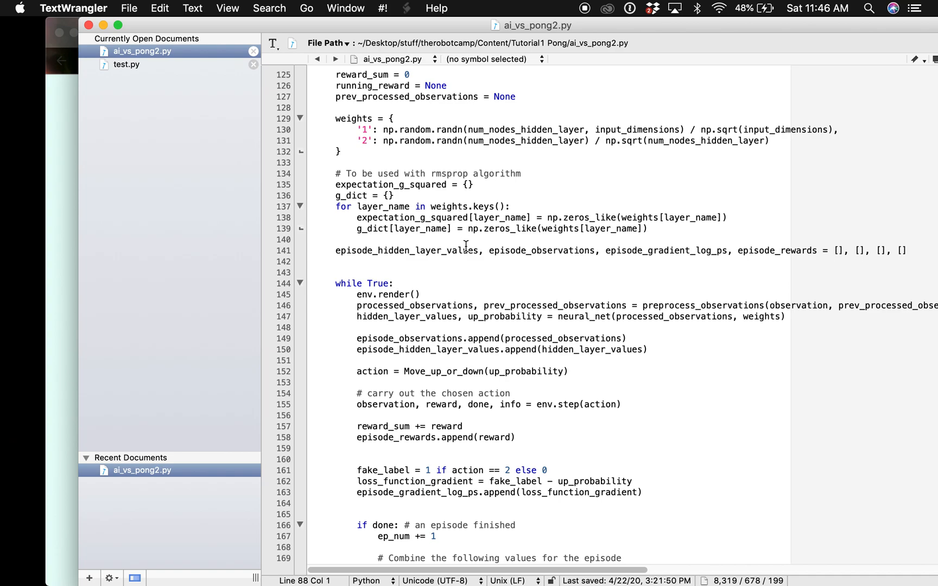
pyautogui.scroll(-3)
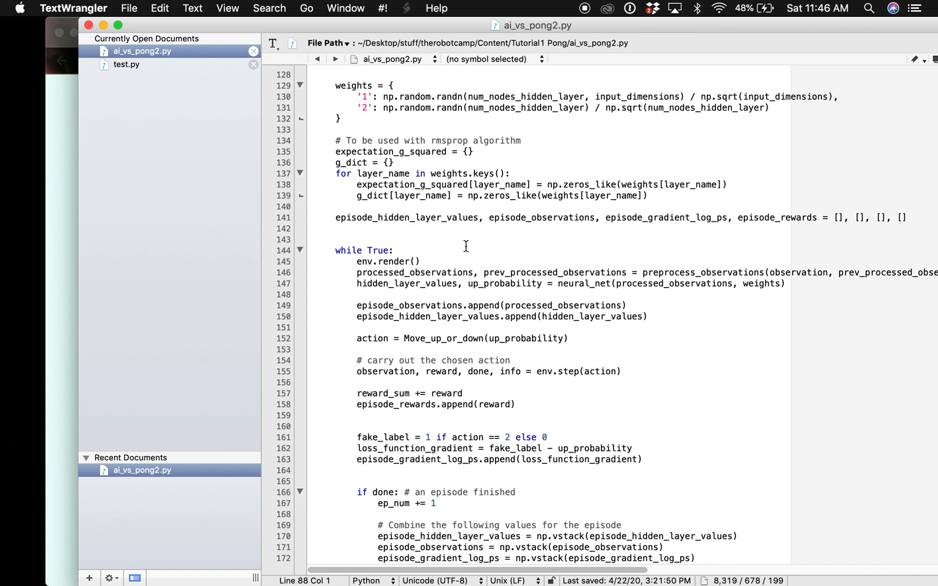
pyautogui.moveTo(466, 218)
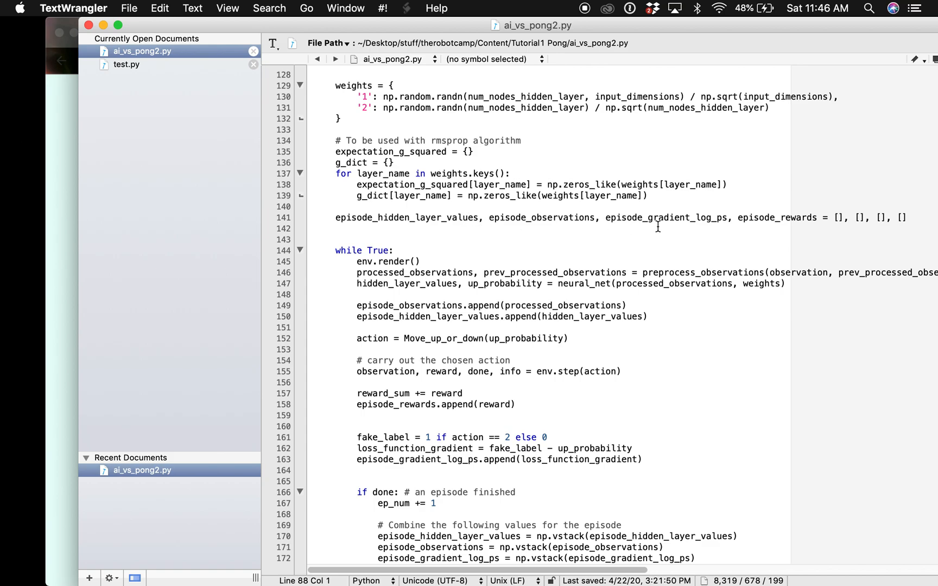
pyautogui.scroll(-3)
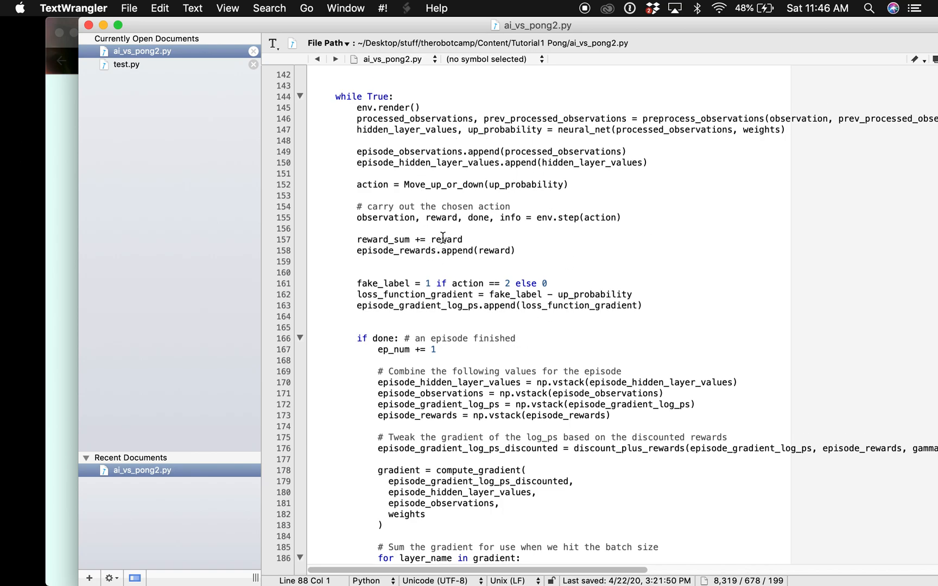
pyautogui.moveTo(468, 228)
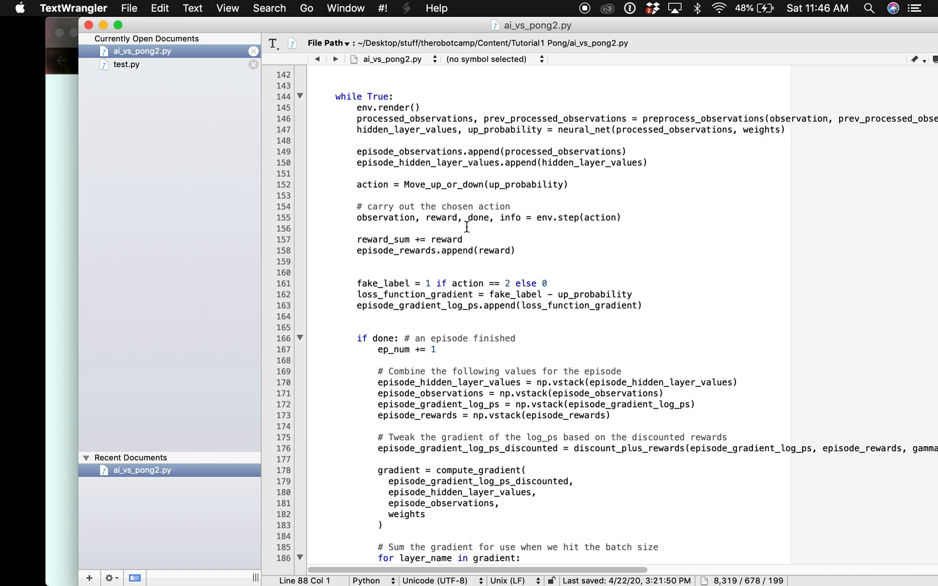
pyautogui.scroll(-3)
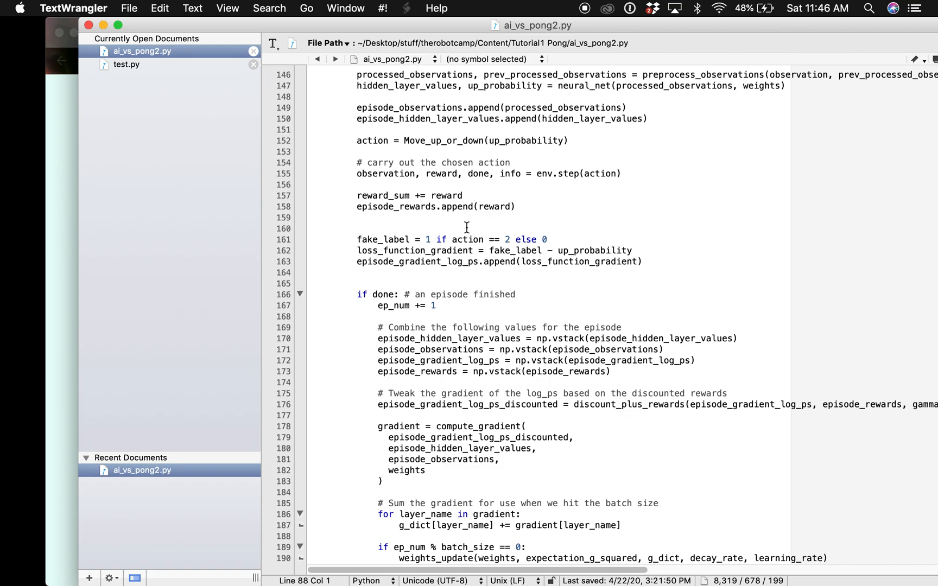
pyautogui.scroll(-3)
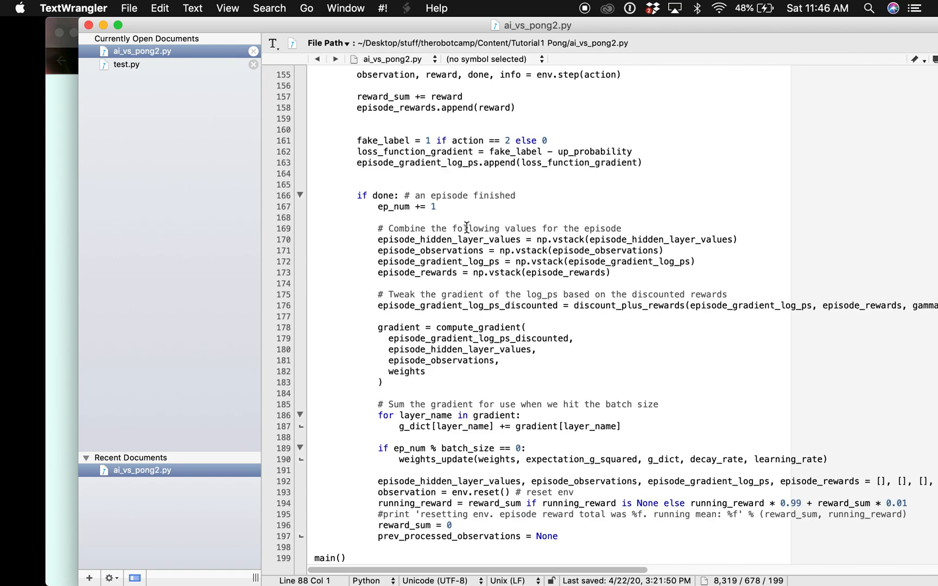
pyautogui.scroll(3)
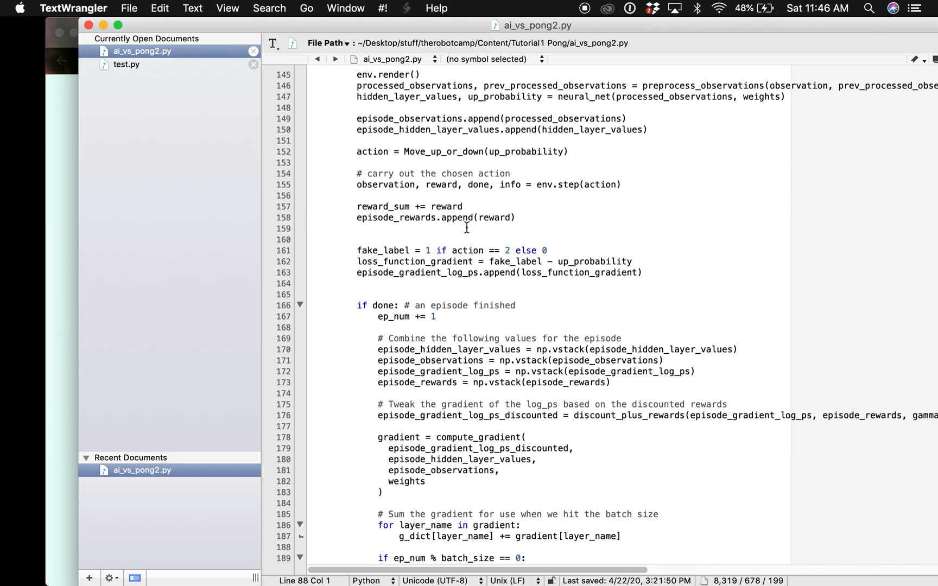
pyautogui.scroll(3)
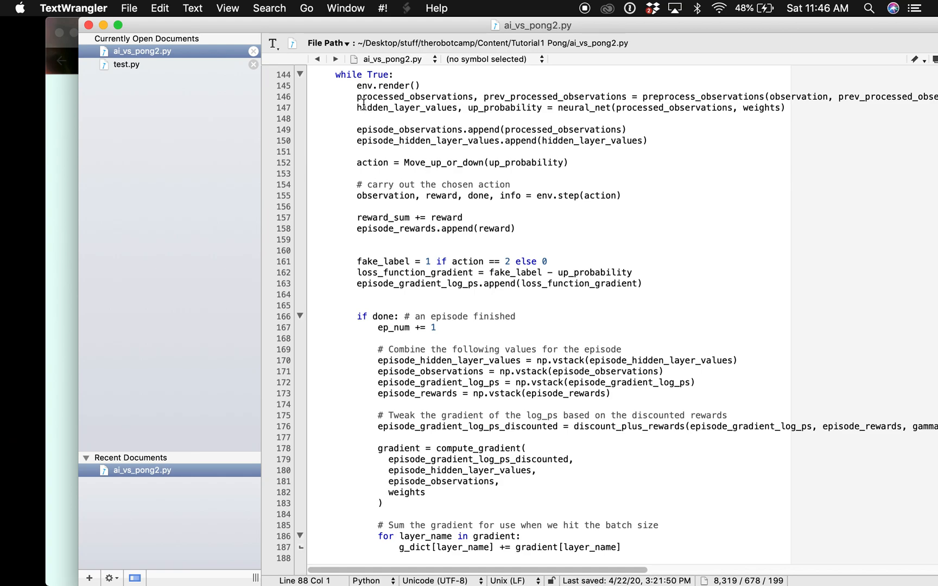
pyautogui.moveTo(461, 138)
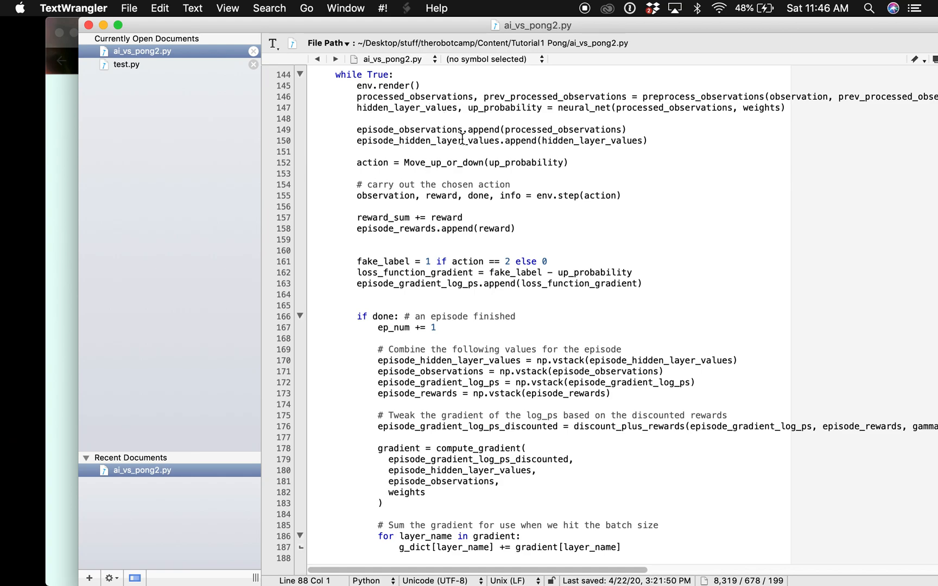
pyautogui.moveTo(458, 153)
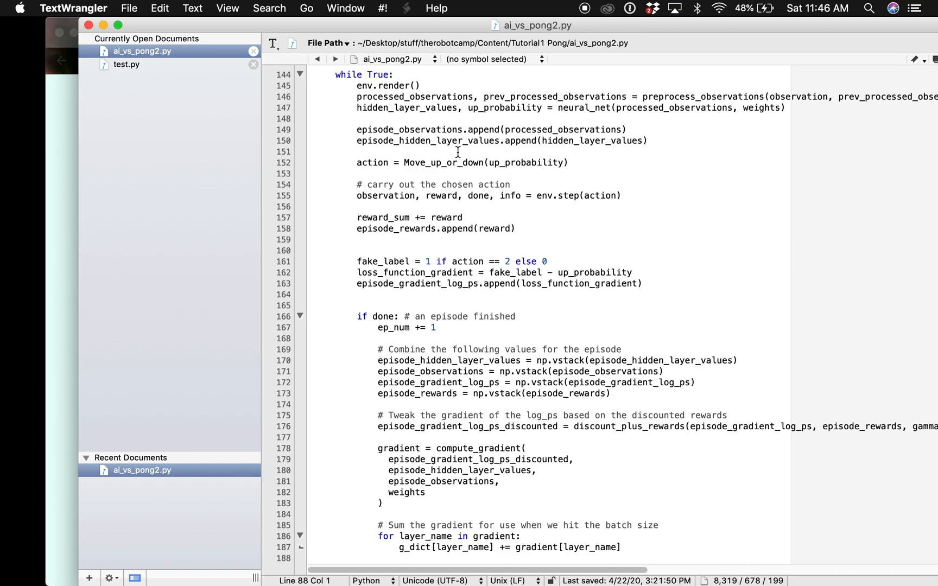
pyautogui.moveTo(477, 174)
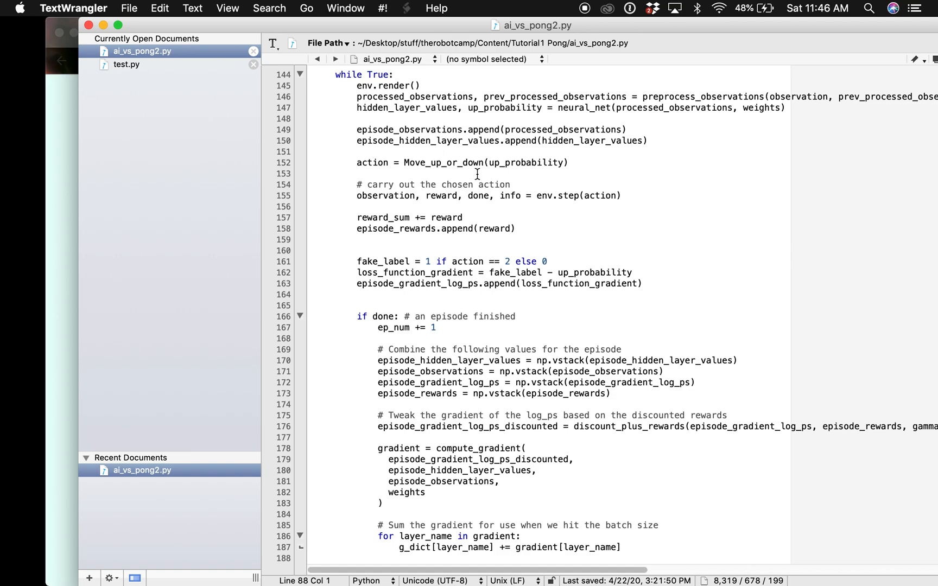
pyautogui.moveTo(383, 169)
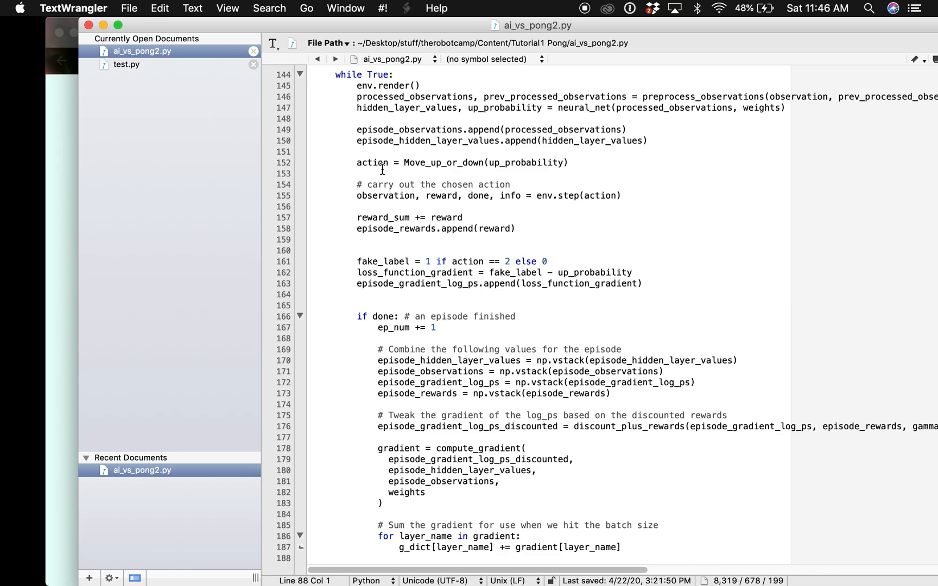
pyautogui.scroll(-3)
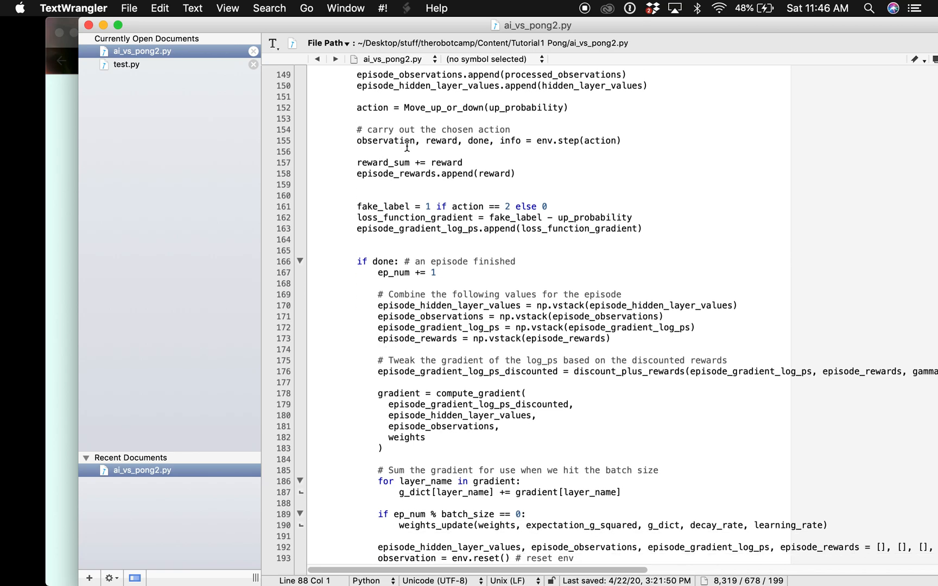
pyautogui.moveTo(419, 186)
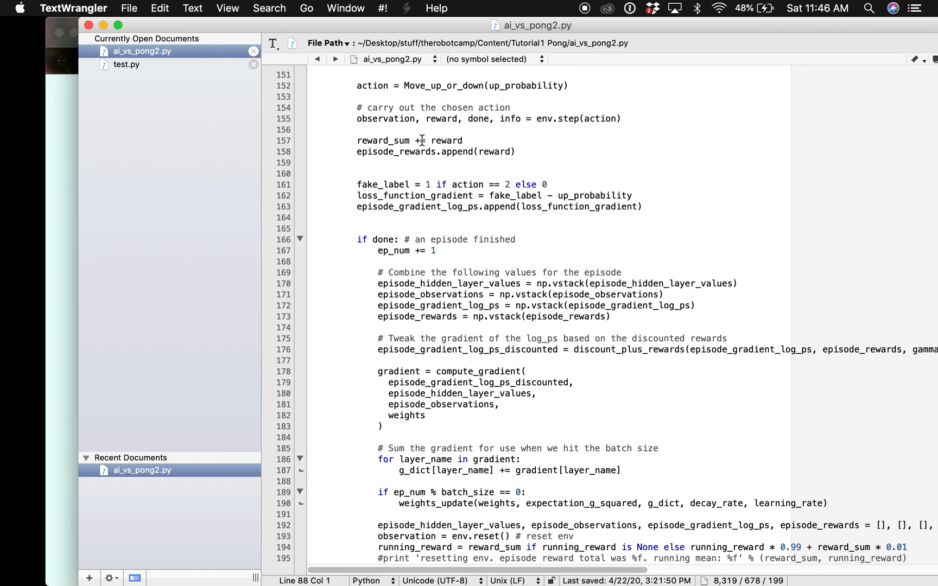
pyautogui.scroll(-3)
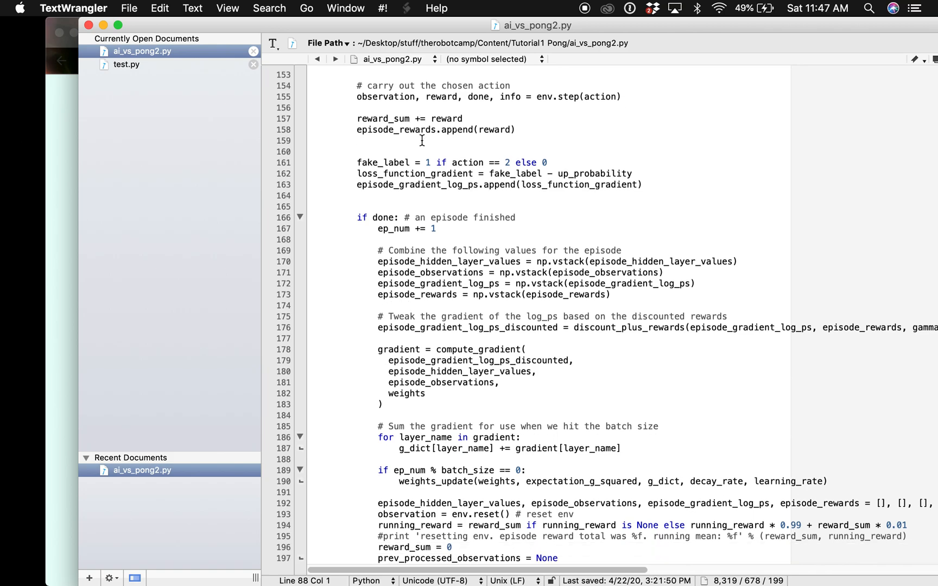
pyautogui.scroll(-3)
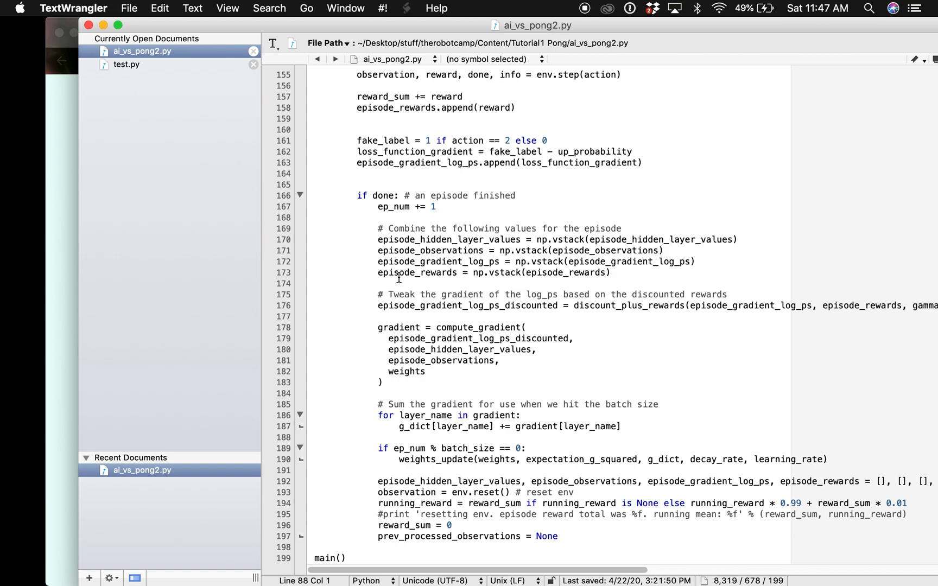
pyautogui.moveTo(491, 367)
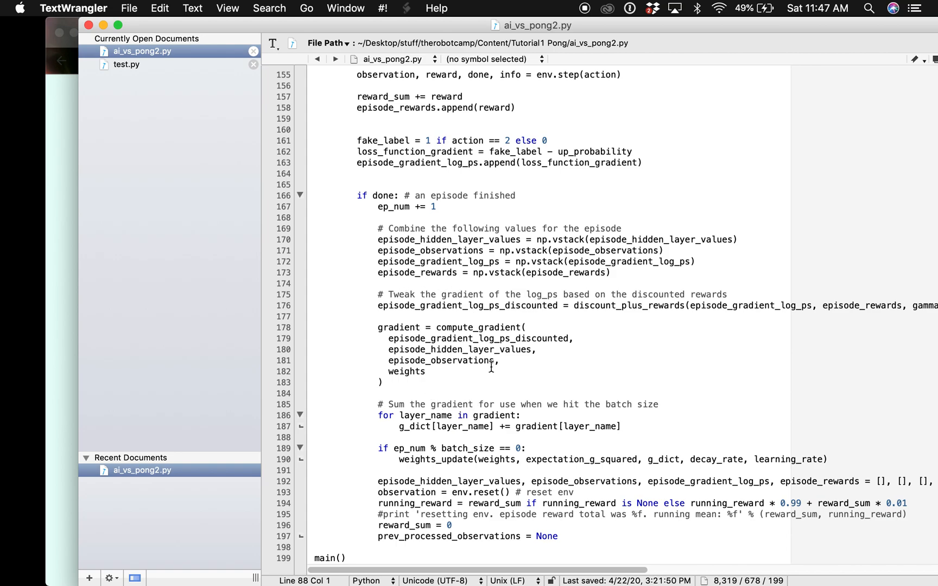
pyautogui.moveTo(471, 416)
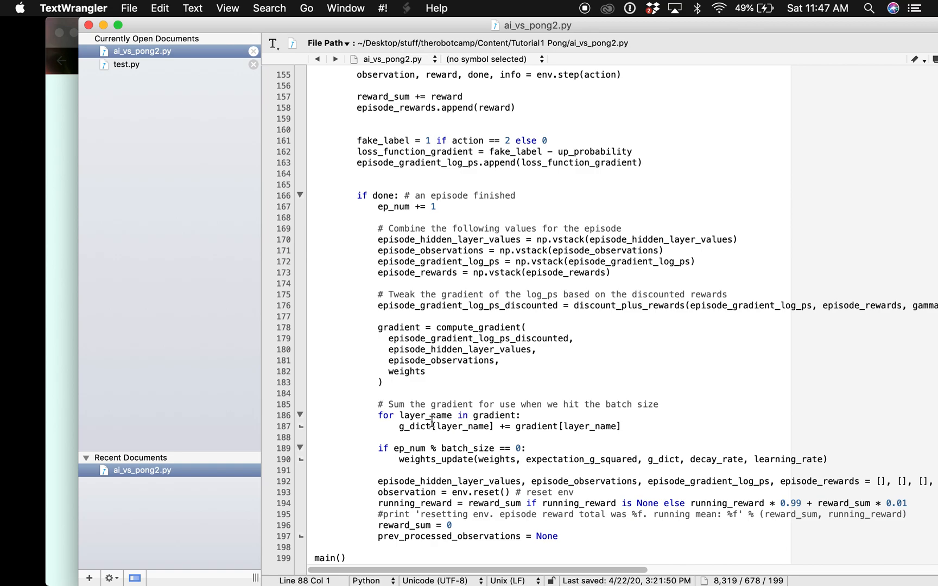
pyautogui.moveTo(379, 228)
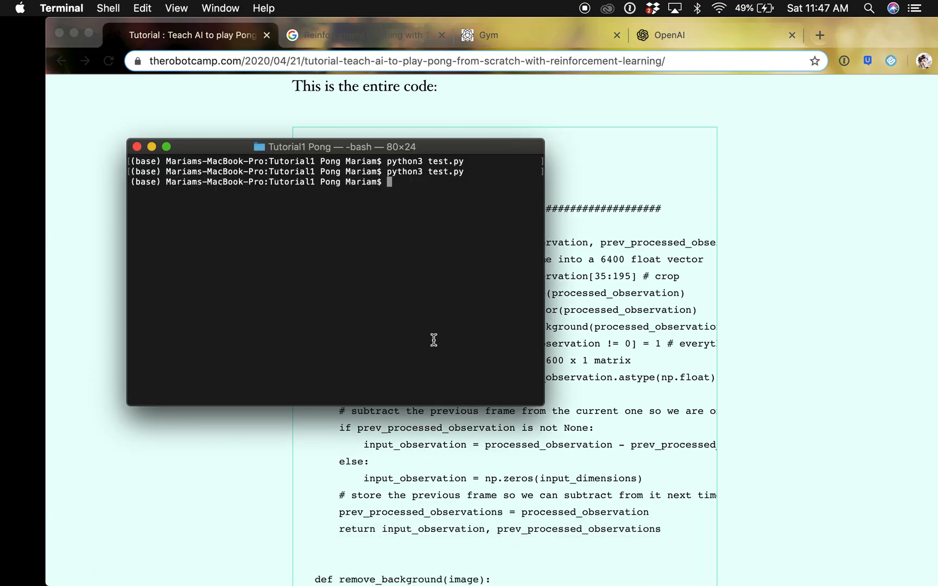
# Recall python3 test.py and change the filename to ai_vs_pong2.py at the prompt.
pyautogui.write('python3 test.py')
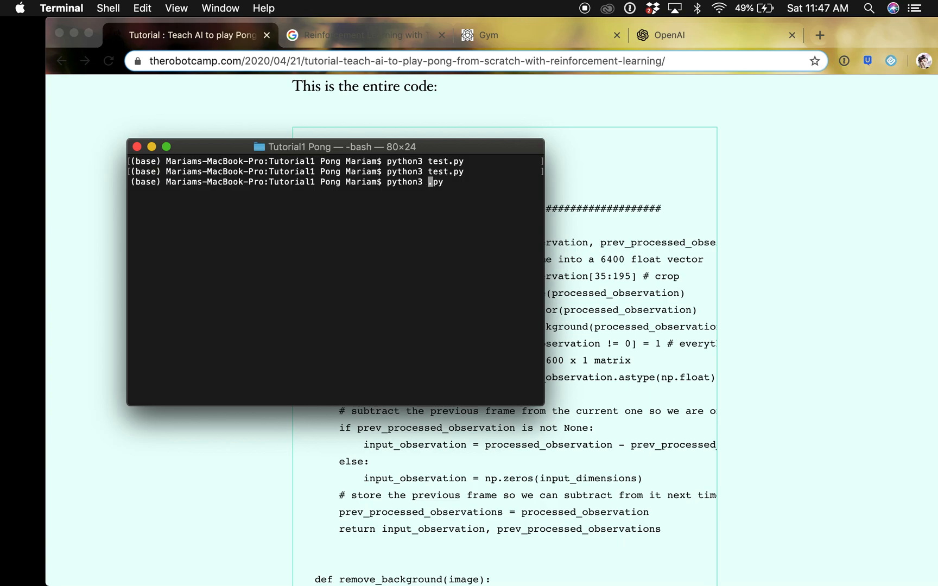
pyautogui.moveTo(390, 560)
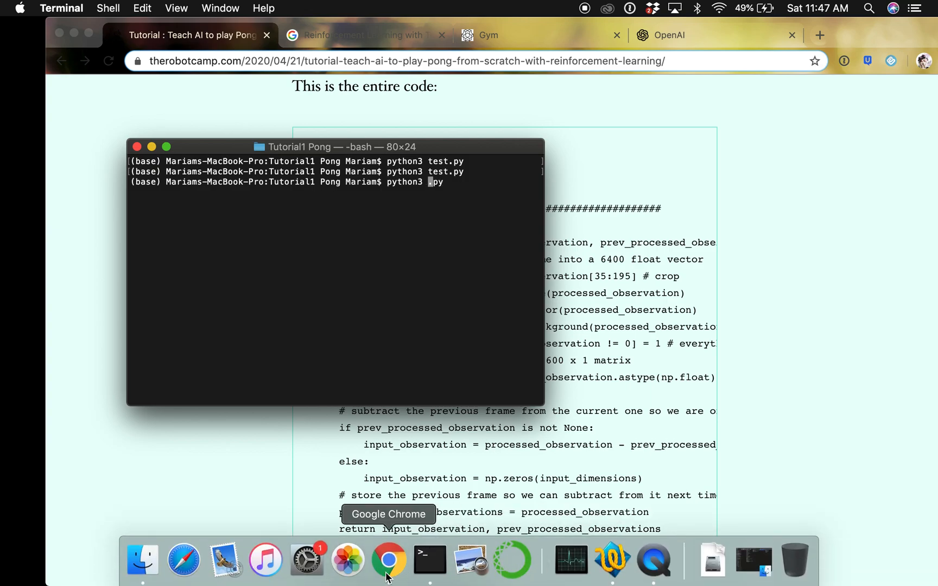
pyautogui.moveTo(694, 562)
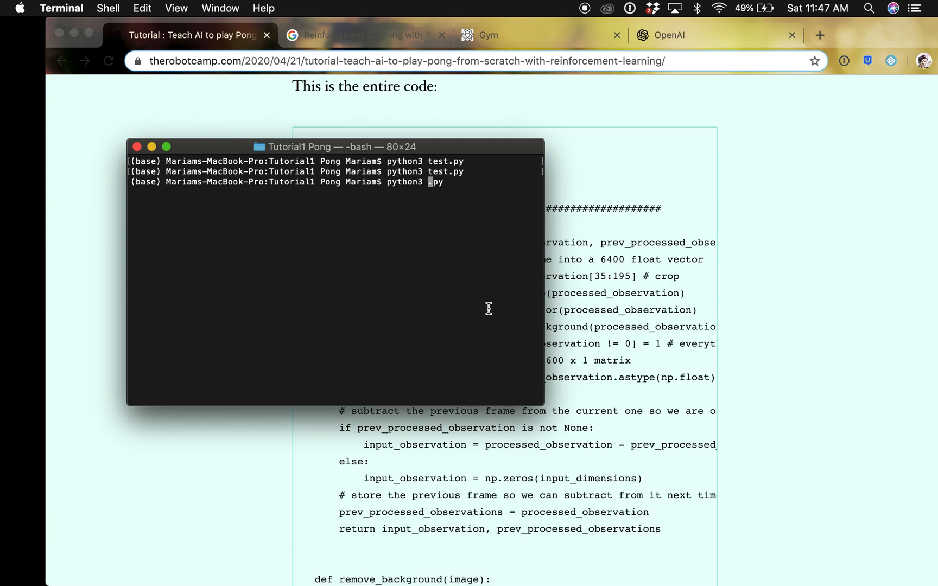
pyautogui.write('ai_v')
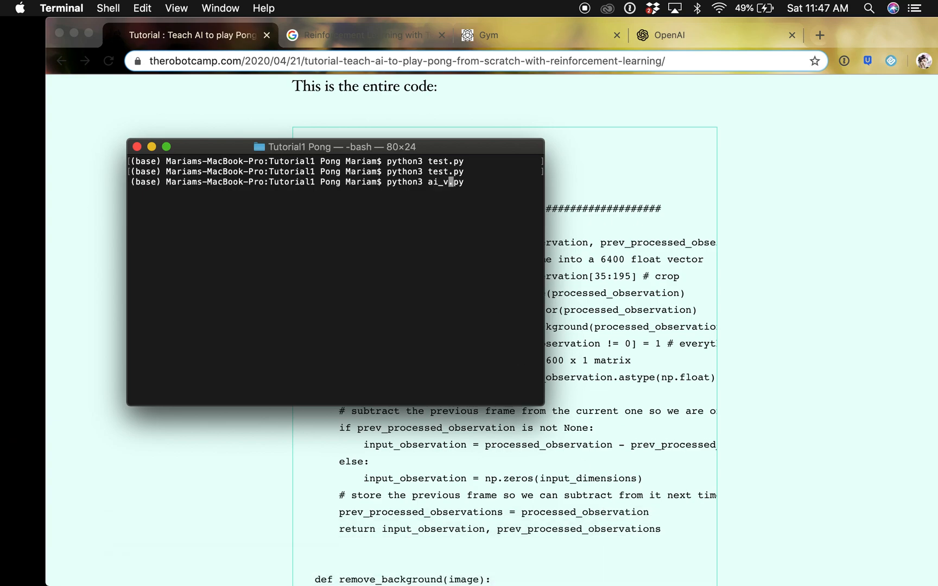
pyautogui.write('s_po')
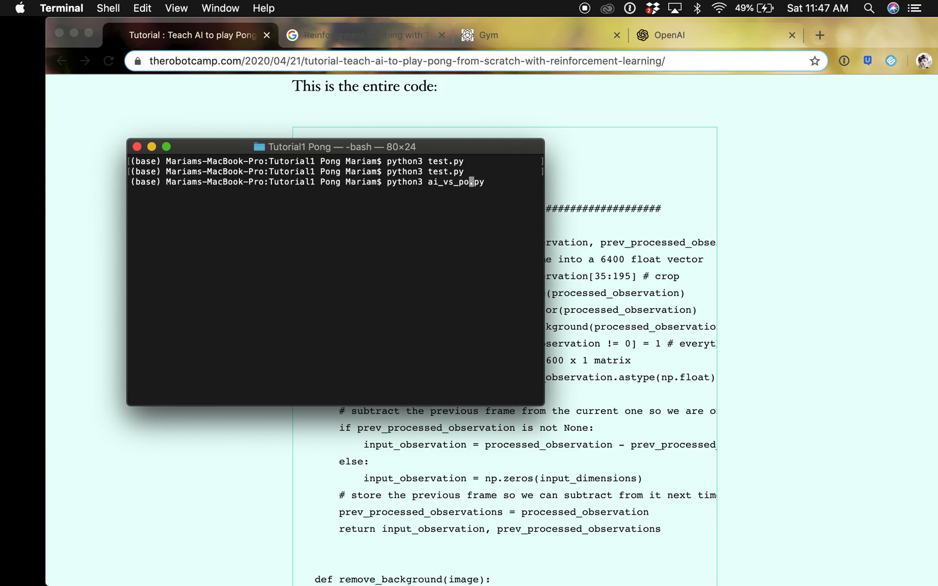
pyautogui.write('2')
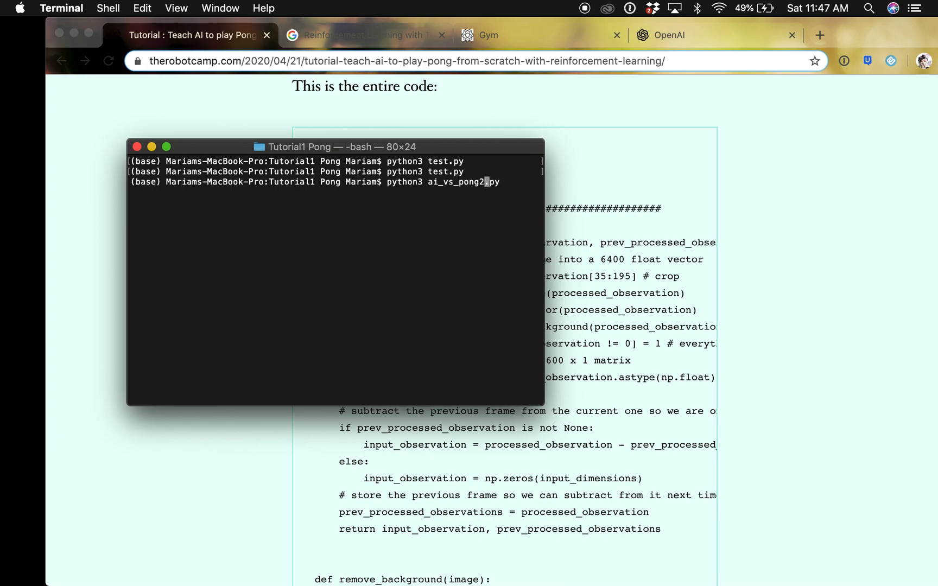